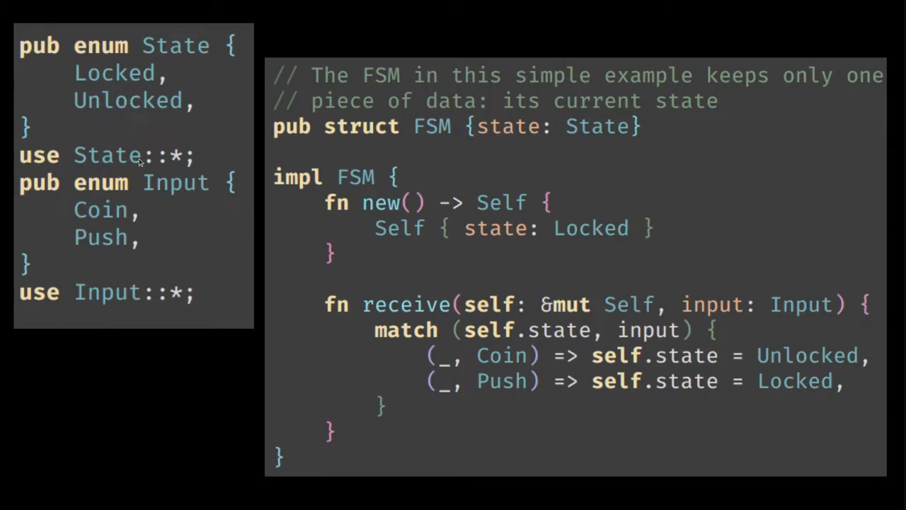
mouse_move(511, 143)
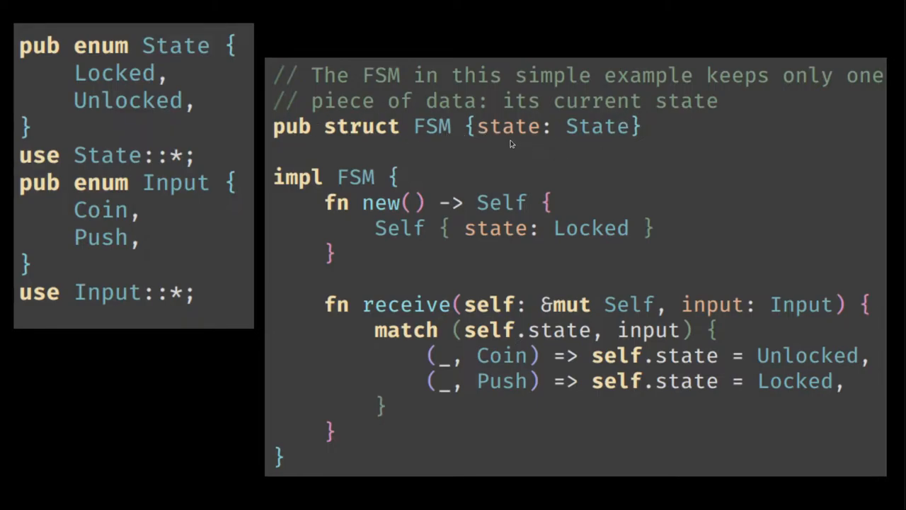
mouse_move(502, 147)
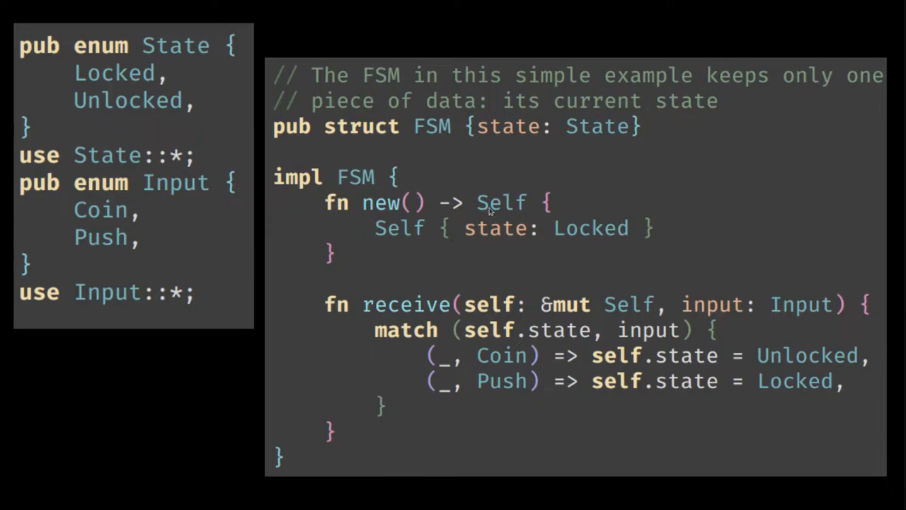
mouse_move(584, 342)
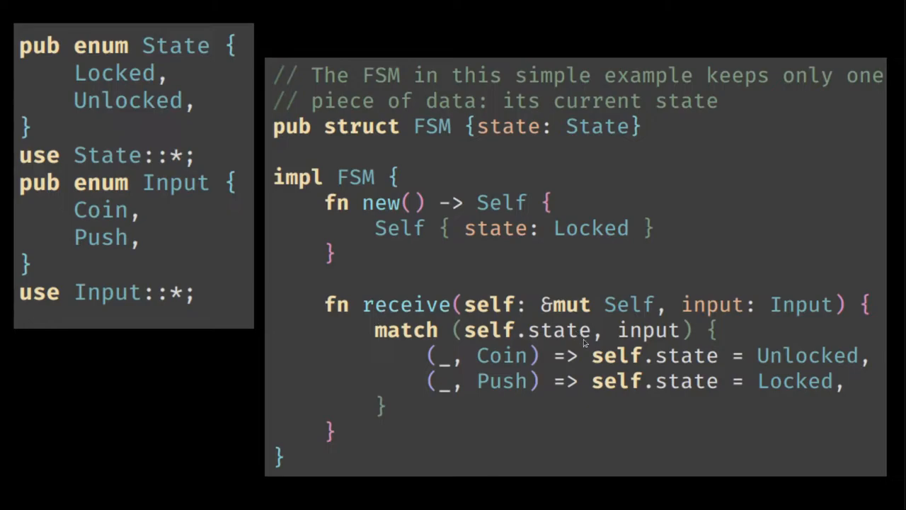
mouse_move(511, 303)
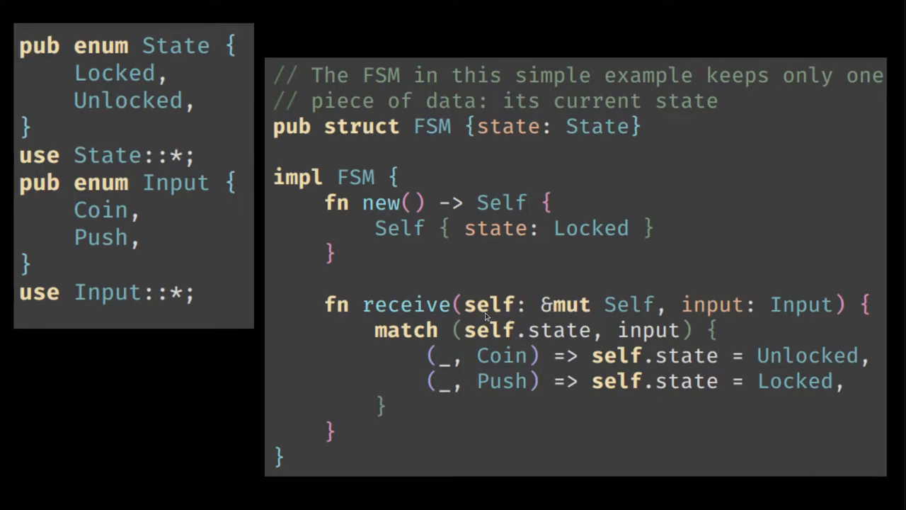
mouse_move(558, 337)
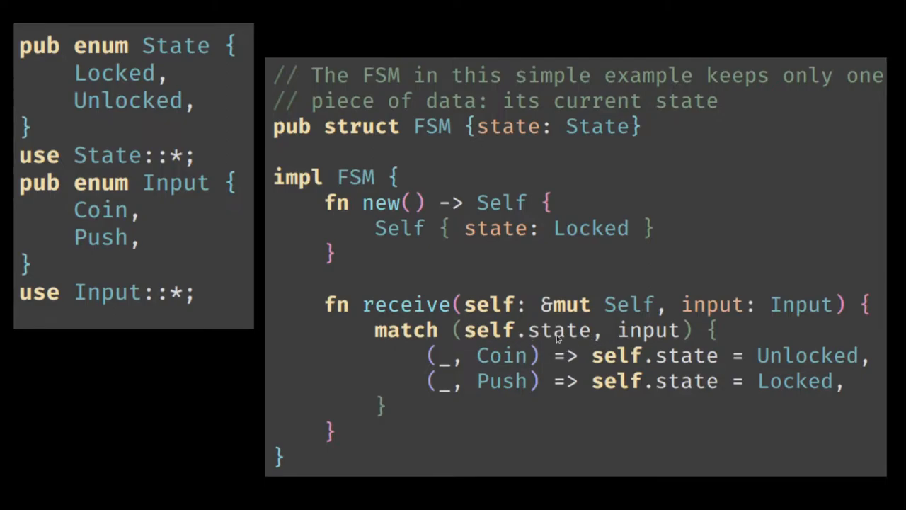
mouse_move(485, 364)
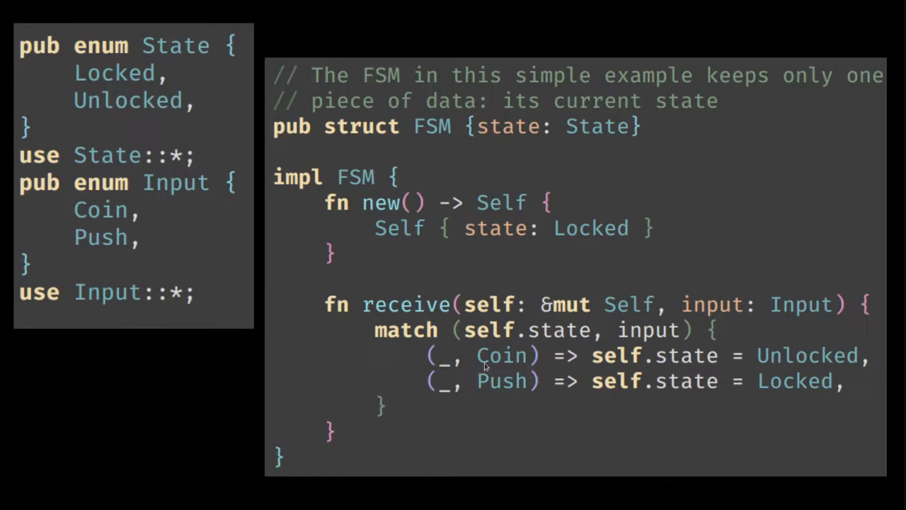
mouse_move(506, 403)
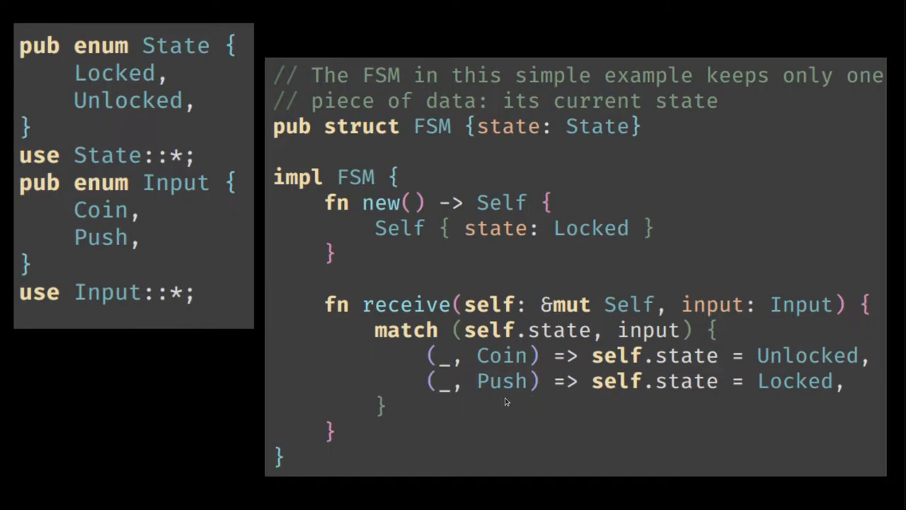
mouse_move(782, 406)
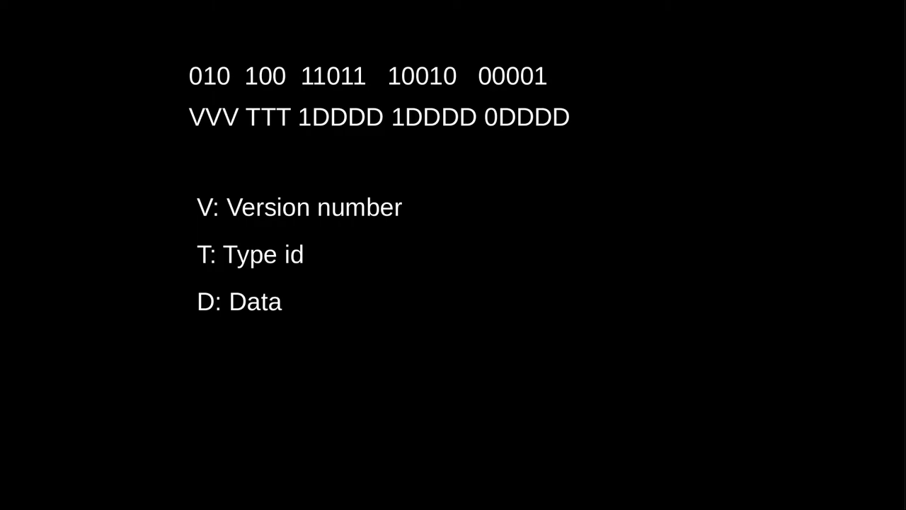
mouse_move(134, 181)
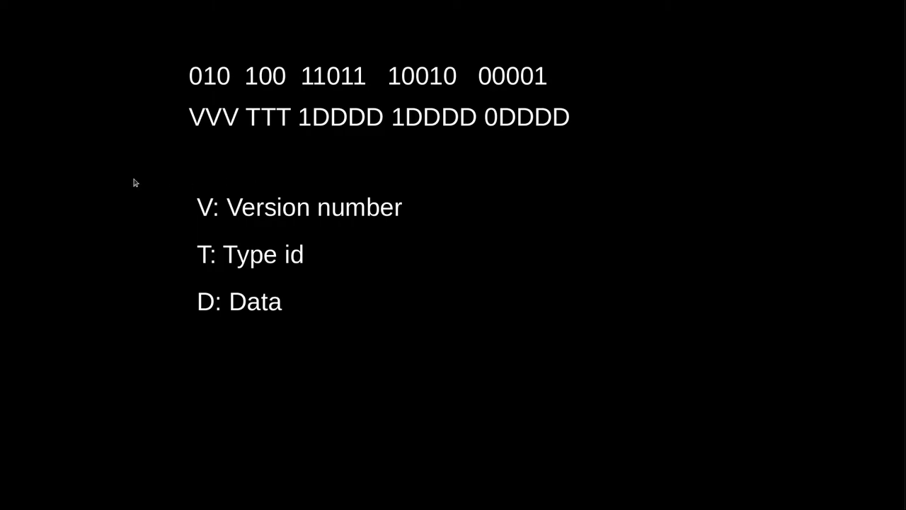
mouse_move(411, 90)
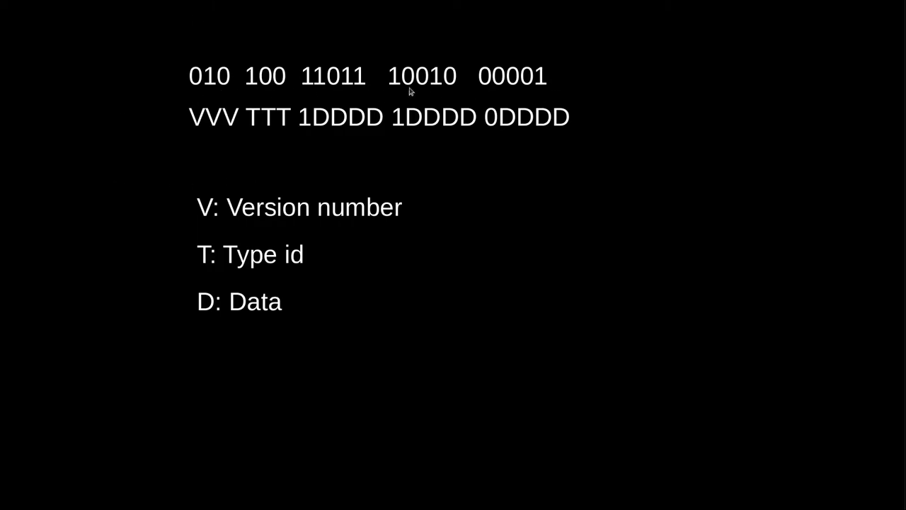
mouse_move(319, 74)
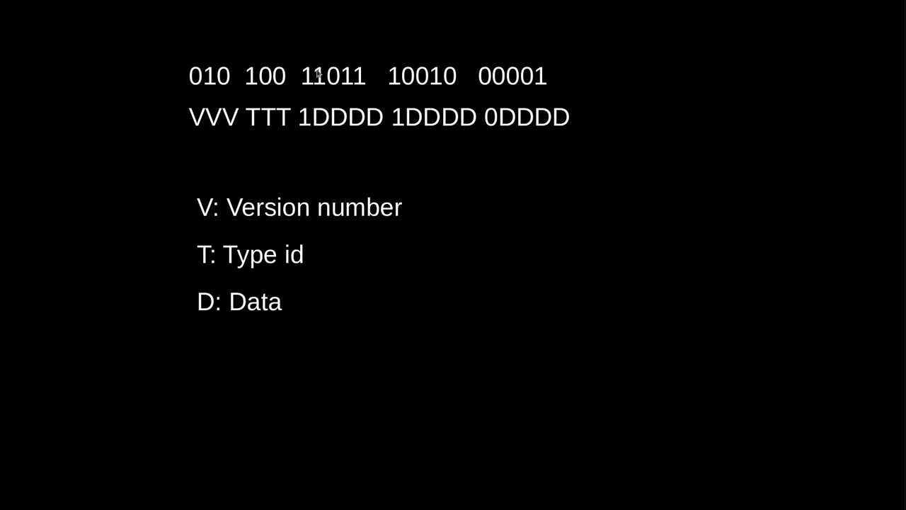
mouse_move(468, 83)
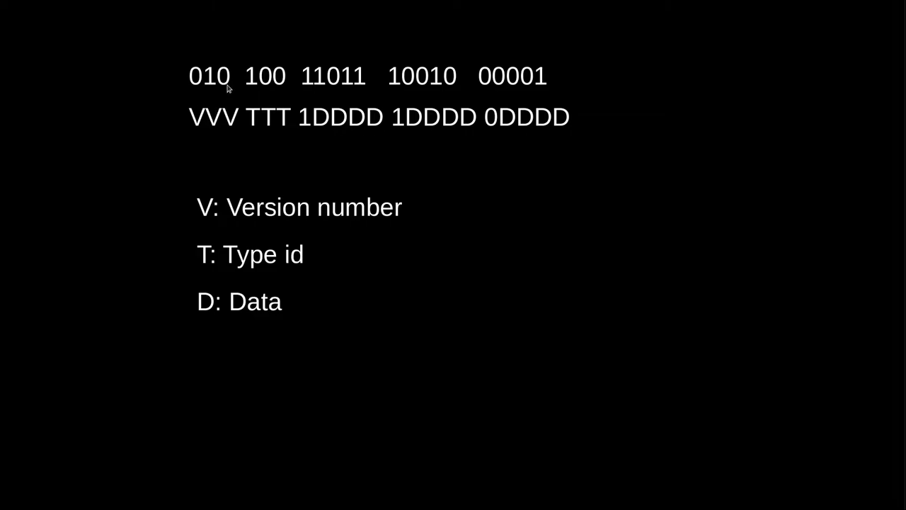
mouse_move(220, 126)
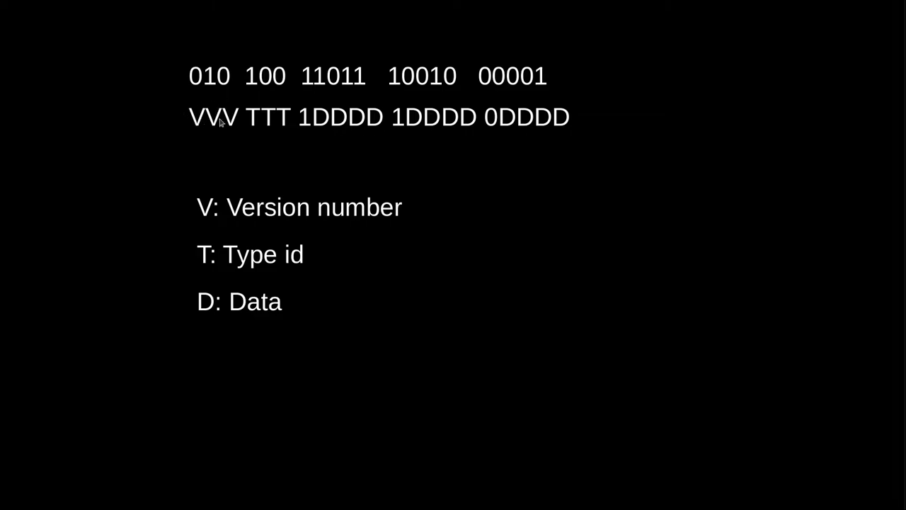
mouse_move(271, 98)
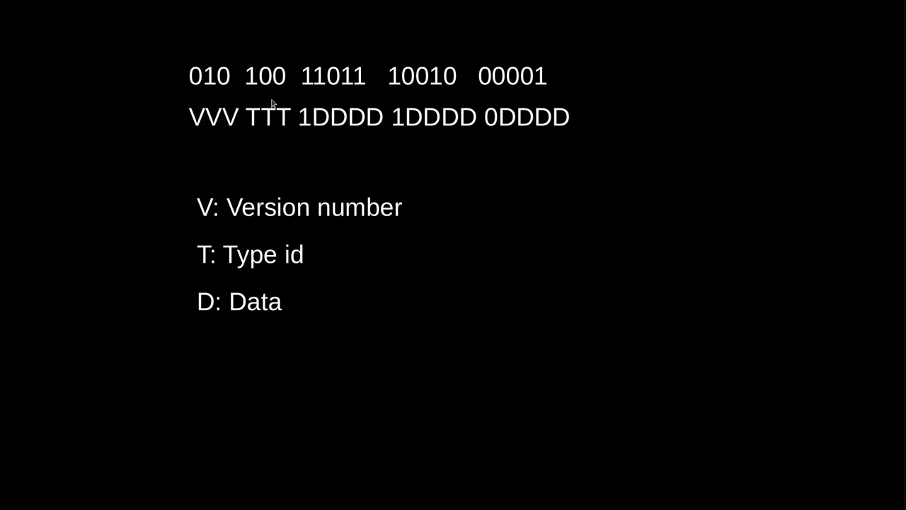
mouse_move(290, 120)
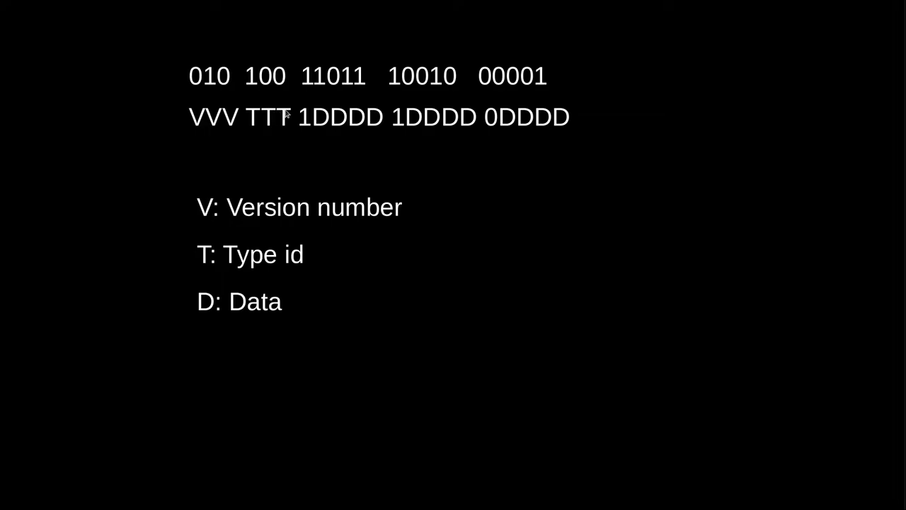
mouse_move(499, 129)
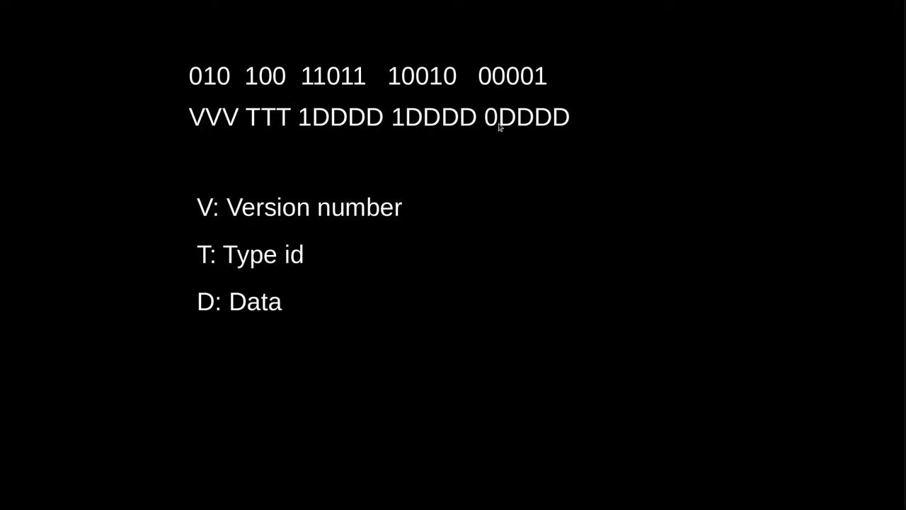
mouse_move(365, 133)
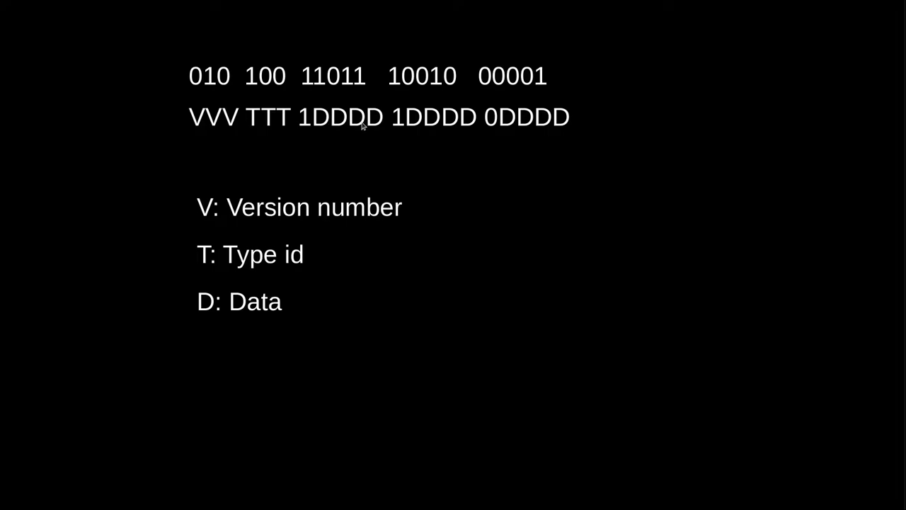
mouse_move(418, 153)
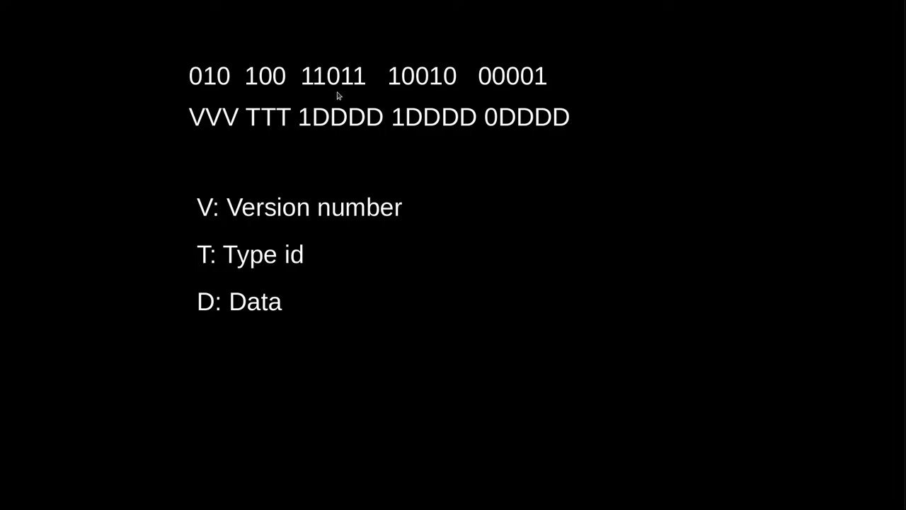
mouse_move(306, 85)
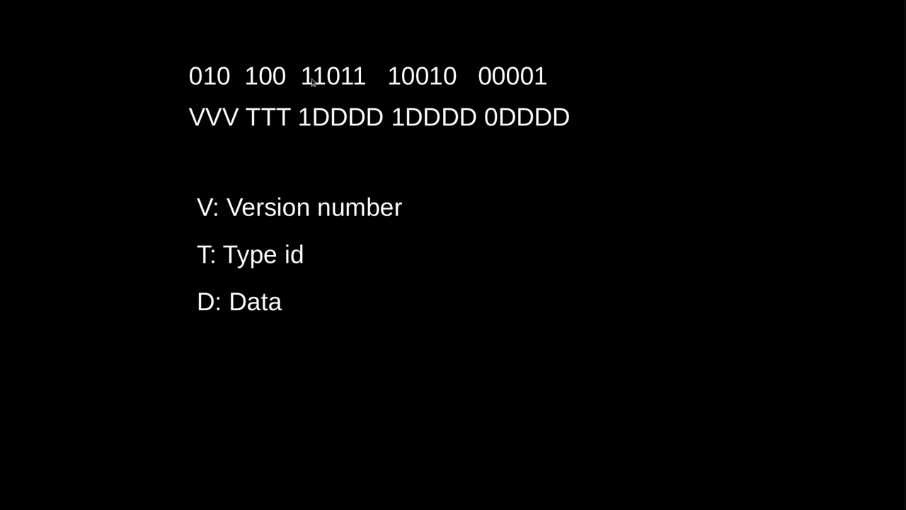
mouse_move(319, 96)
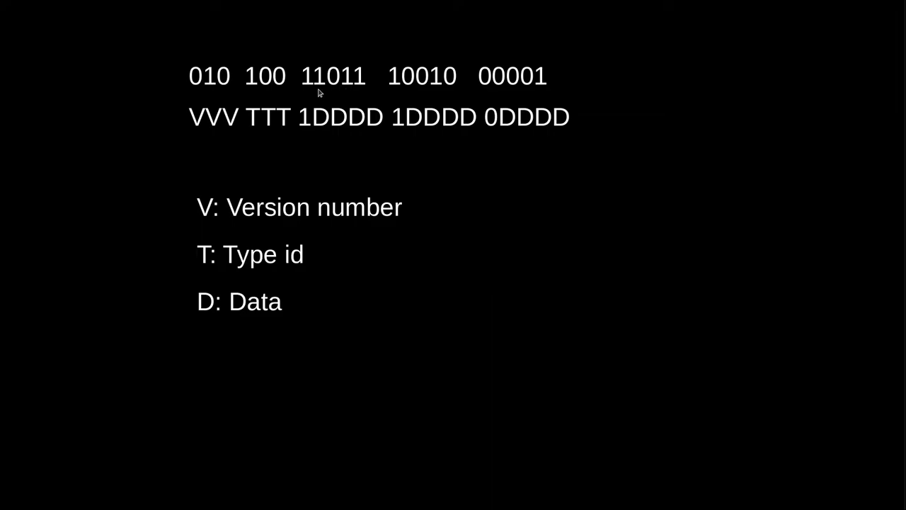
mouse_move(382, 83)
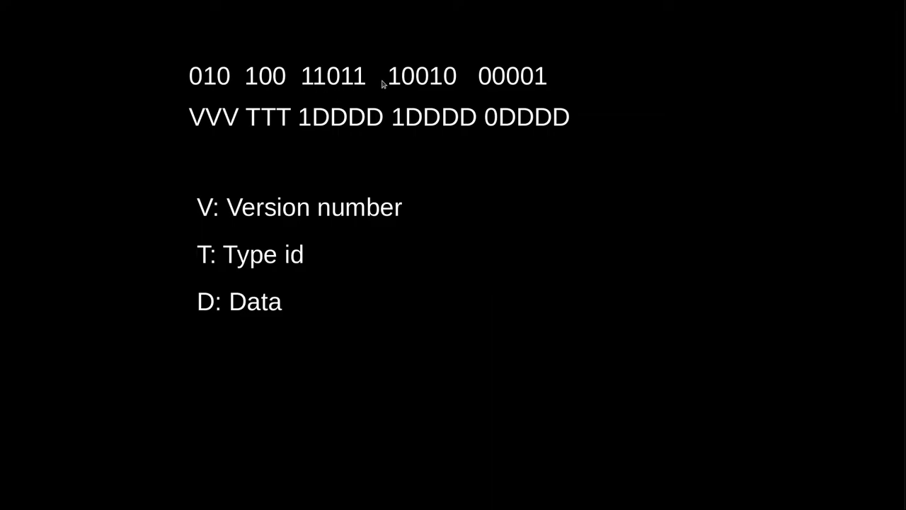
mouse_move(395, 85)
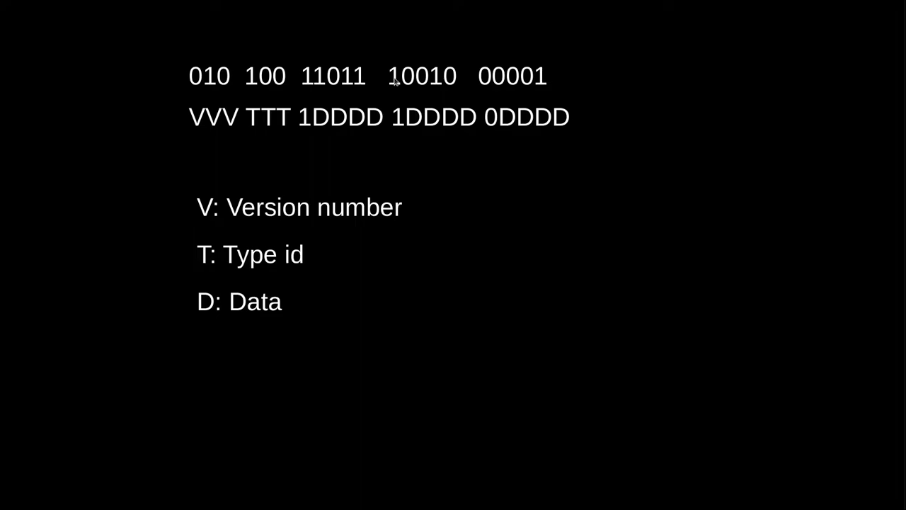
mouse_move(399, 90)
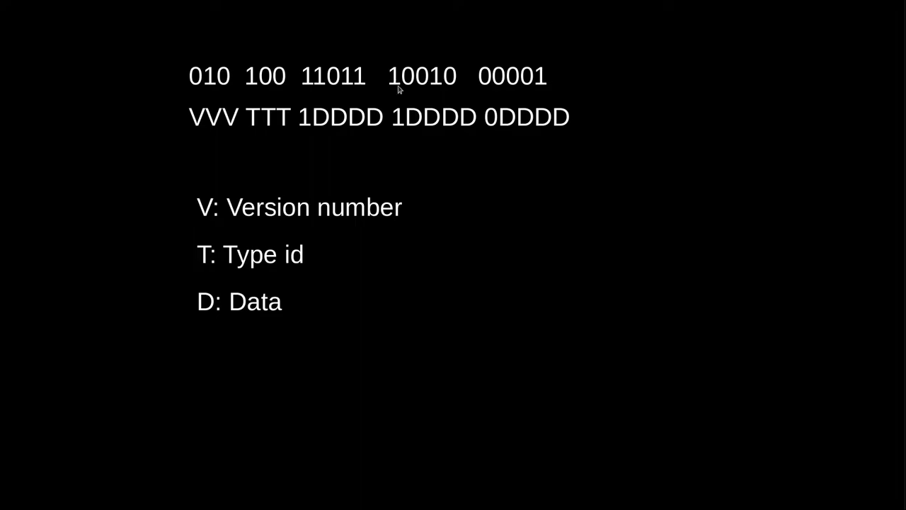
mouse_move(447, 85)
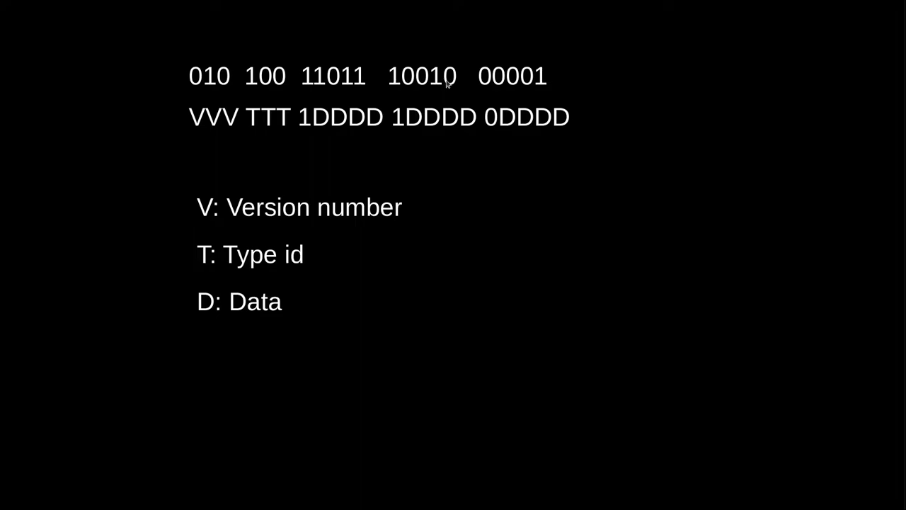
mouse_move(490, 92)
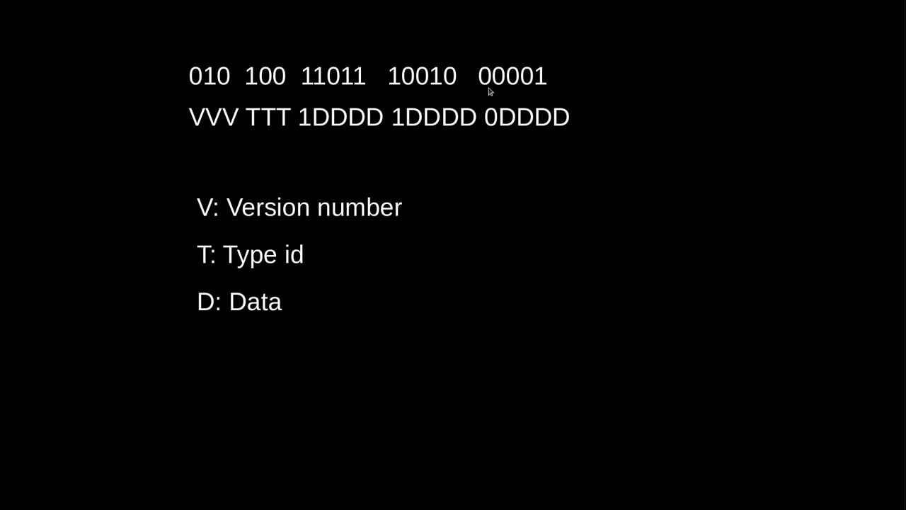
mouse_move(341, 103)
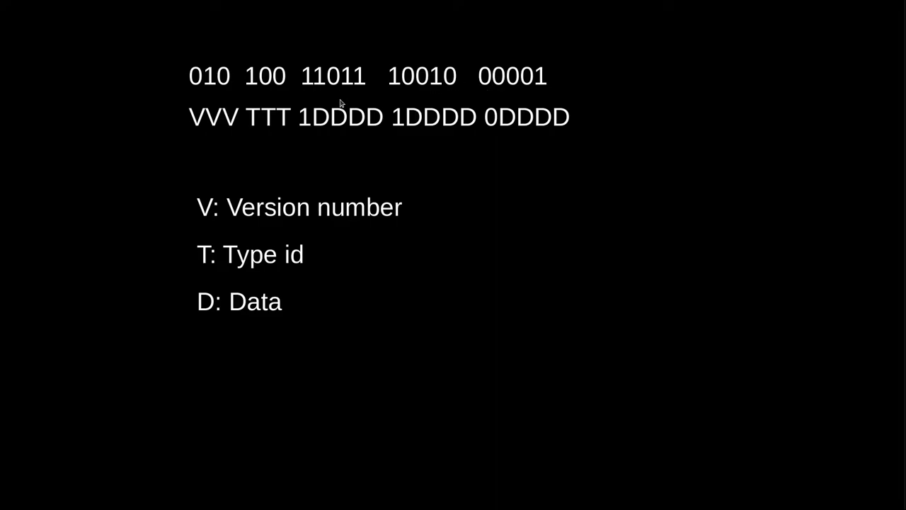
mouse_move(333, 94)
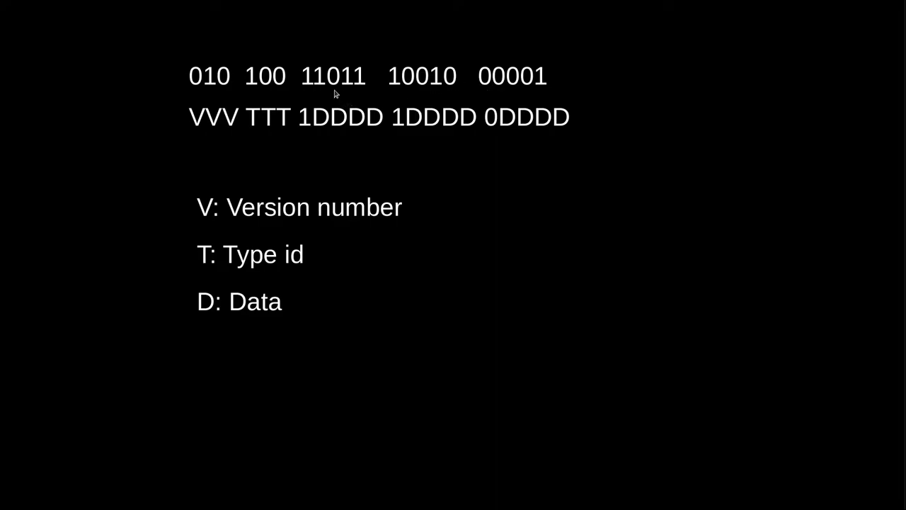
mouse_move(363, 88)
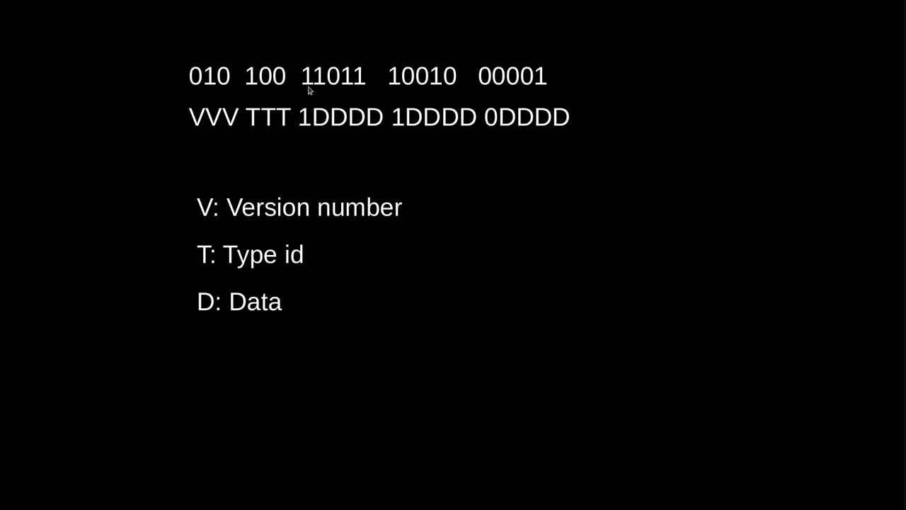
mouse_move(470, 88)
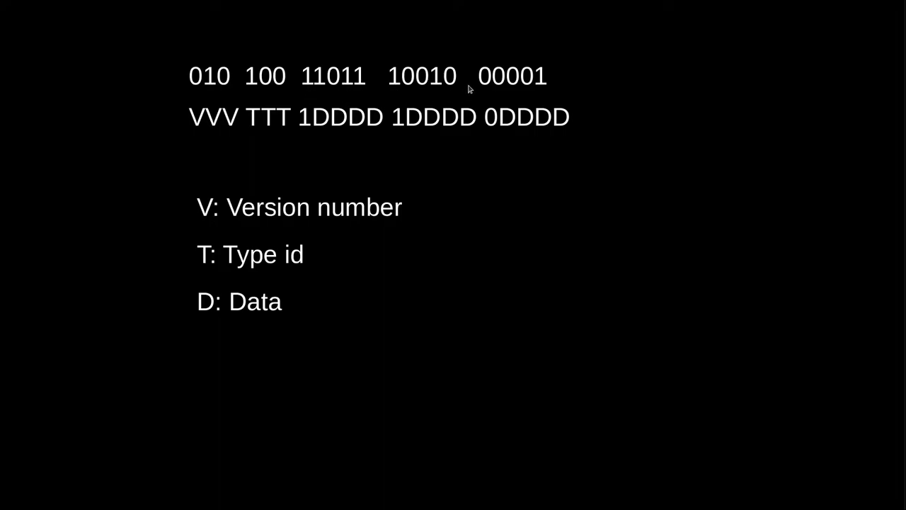
mouse_move(326, 116)
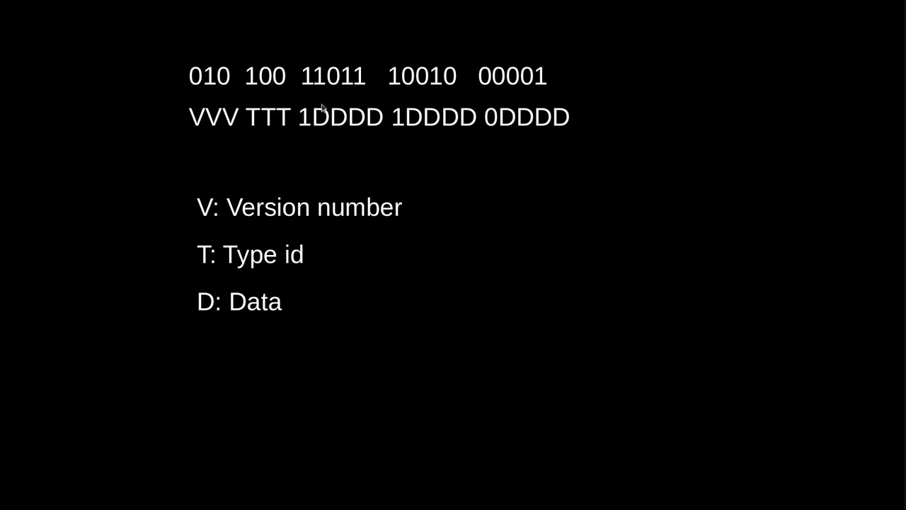
mouse_move(373, 117)
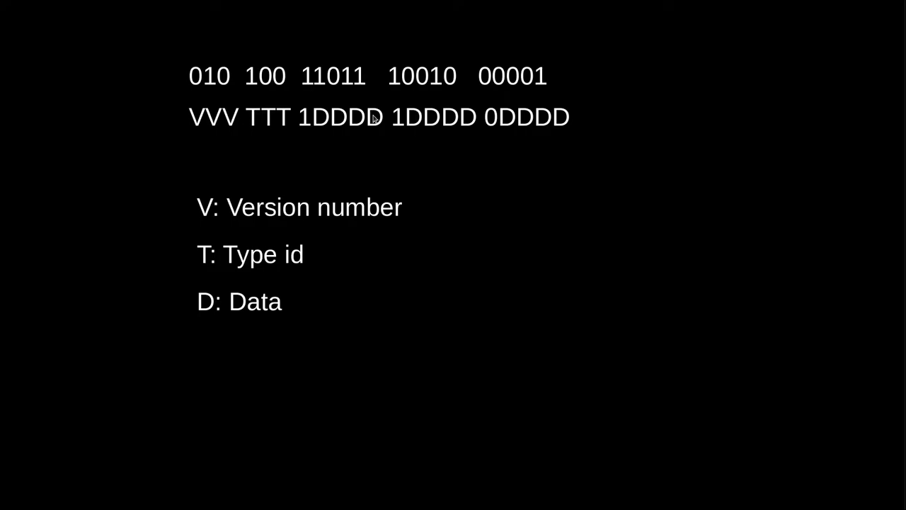
mouse_move(545, 206)
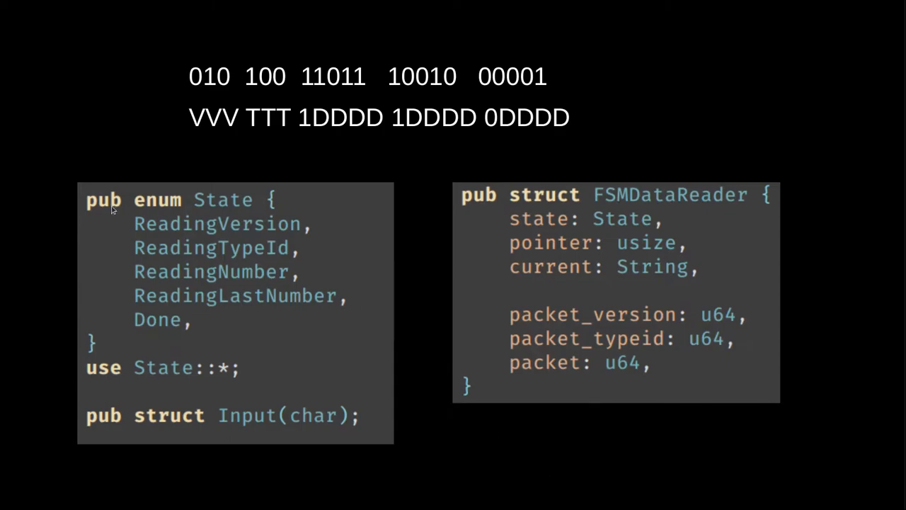
mouse_move(282, 273)
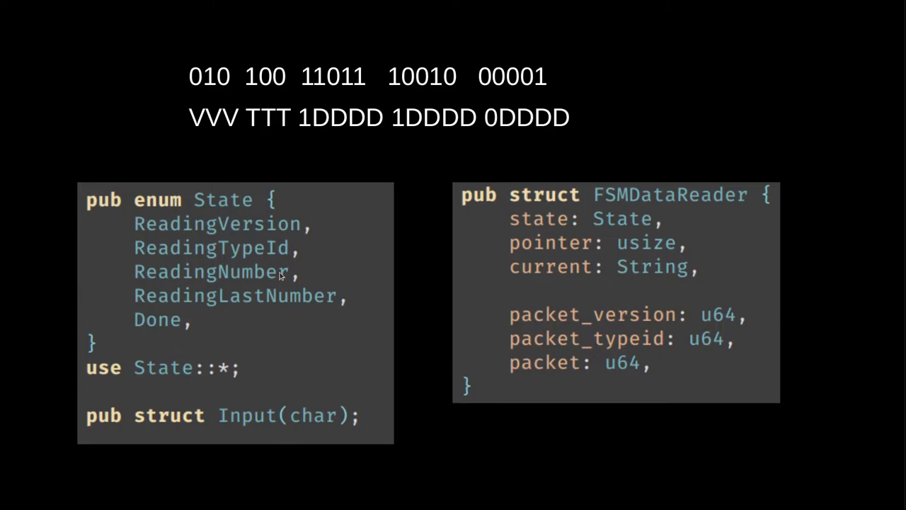
mouse_move(281, 274)
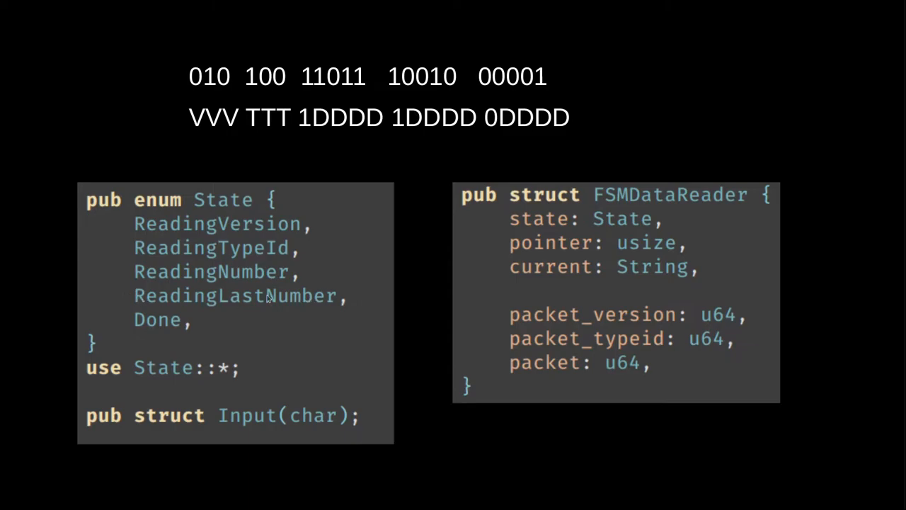
mouse_move(317, 309)
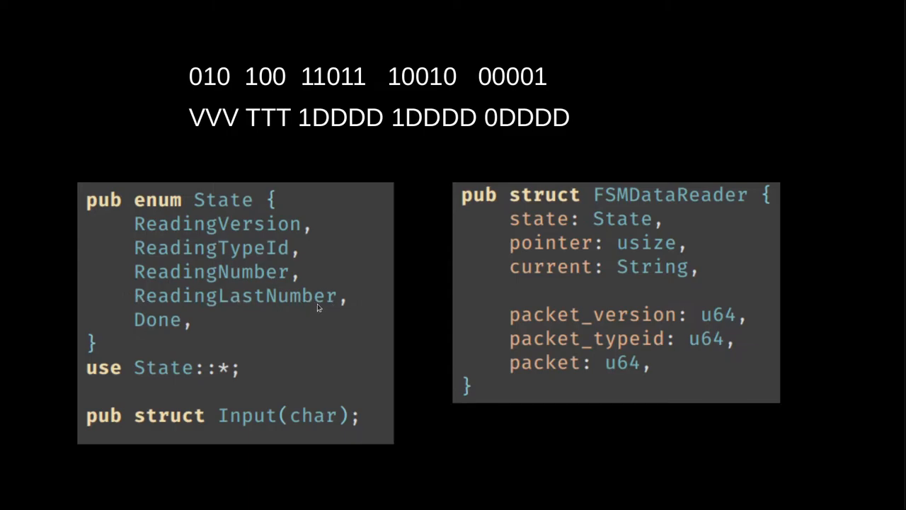
mouse_move(147, 336)
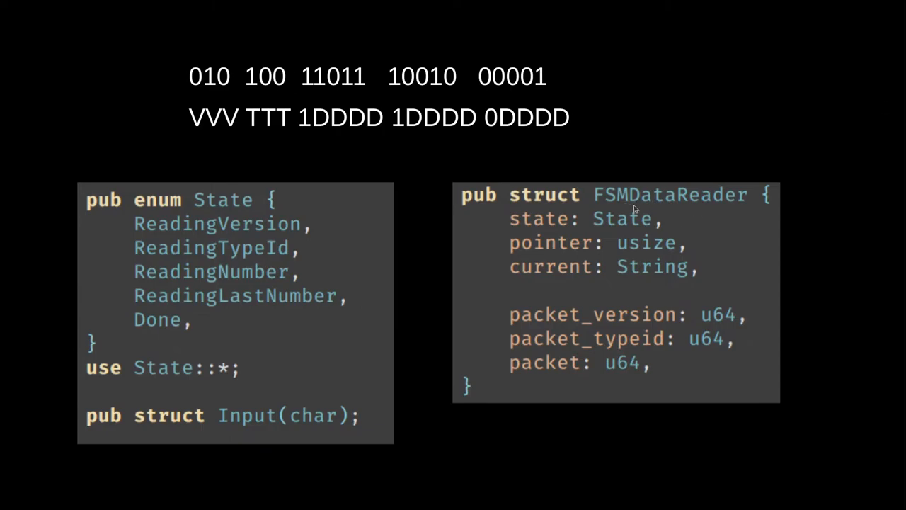
mouse_move(523, 240)
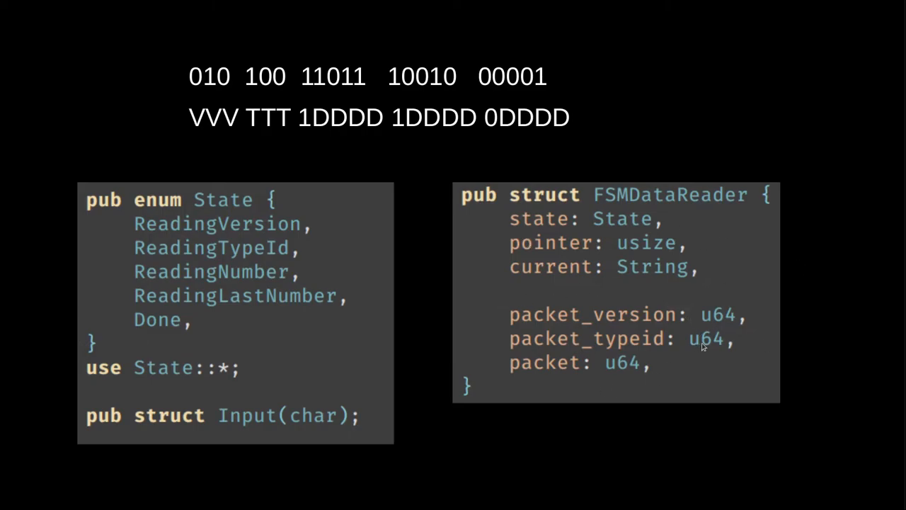
mouse_move(546, 223)
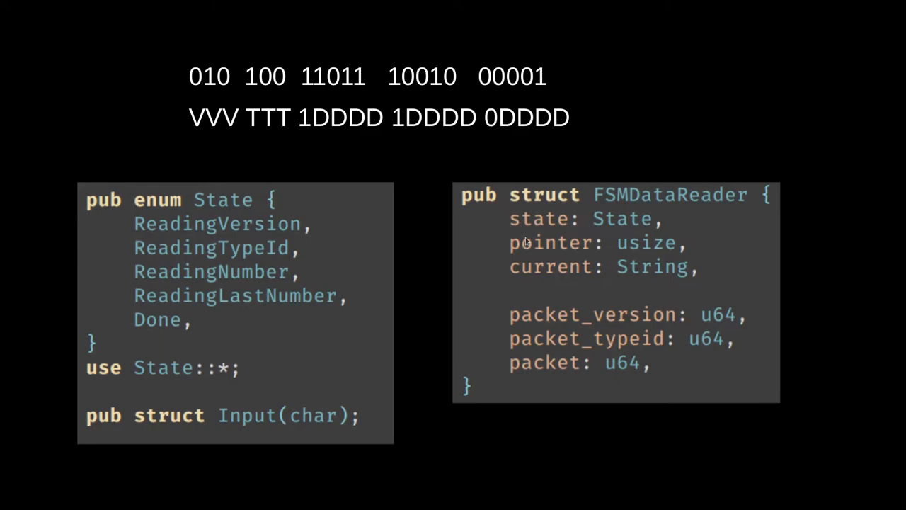
mouse_move(598, 269)
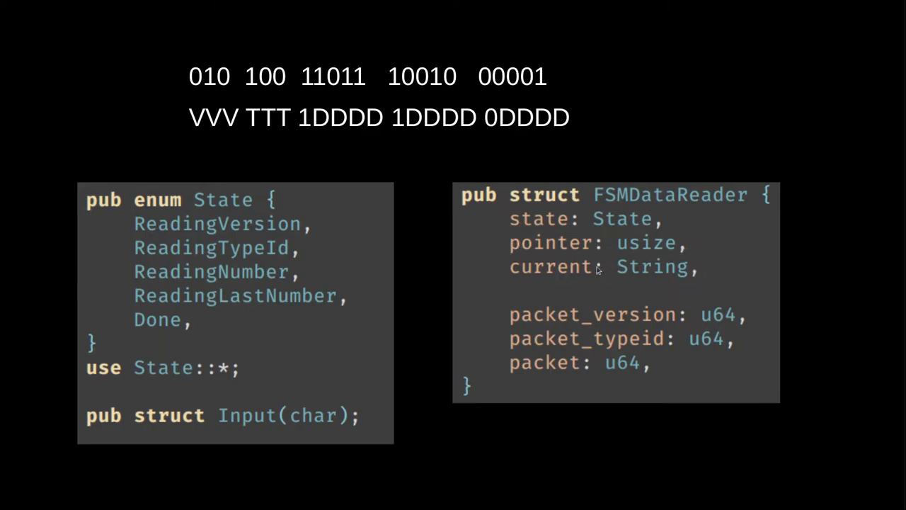
mouse_move(303, 87)
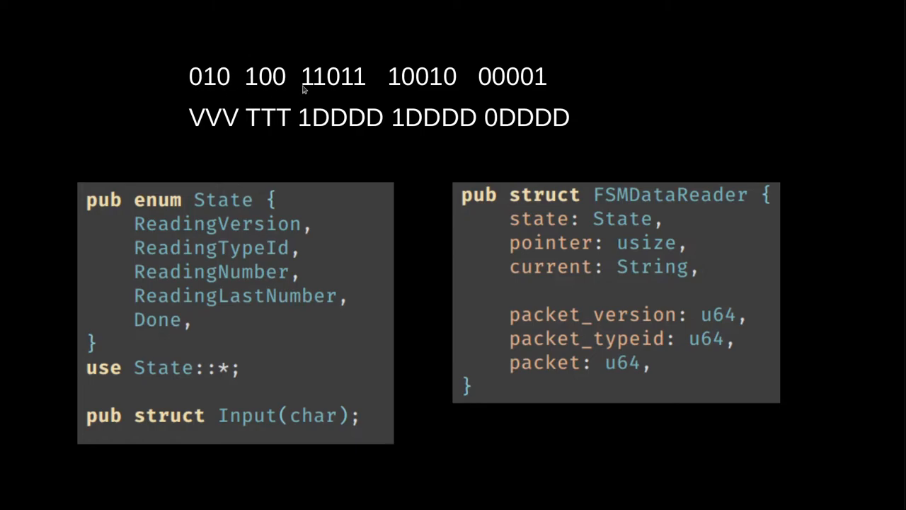
mouse_move(190, 95)
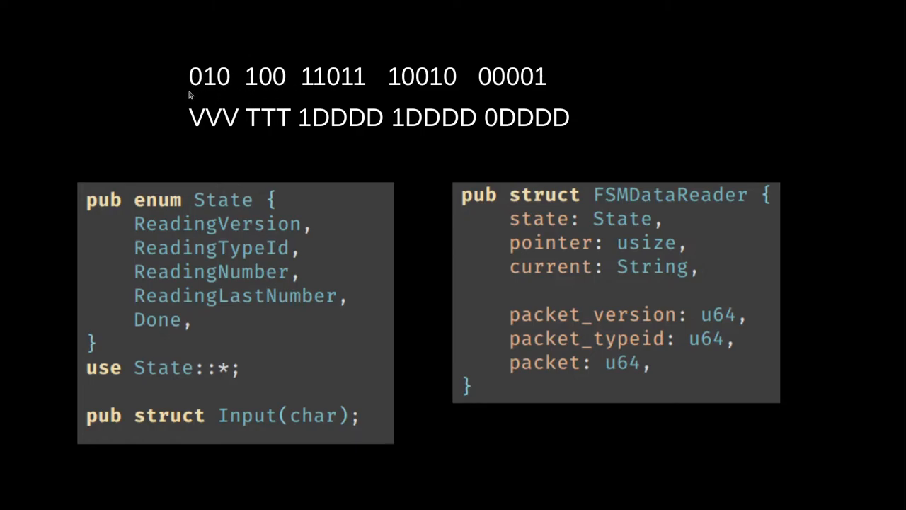
mouse_move(189, 85)
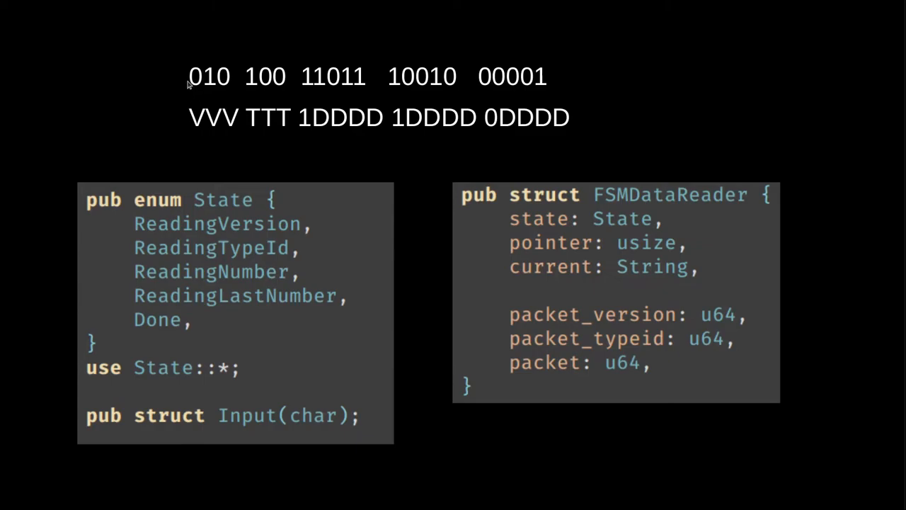
mouse_move(199, 93)
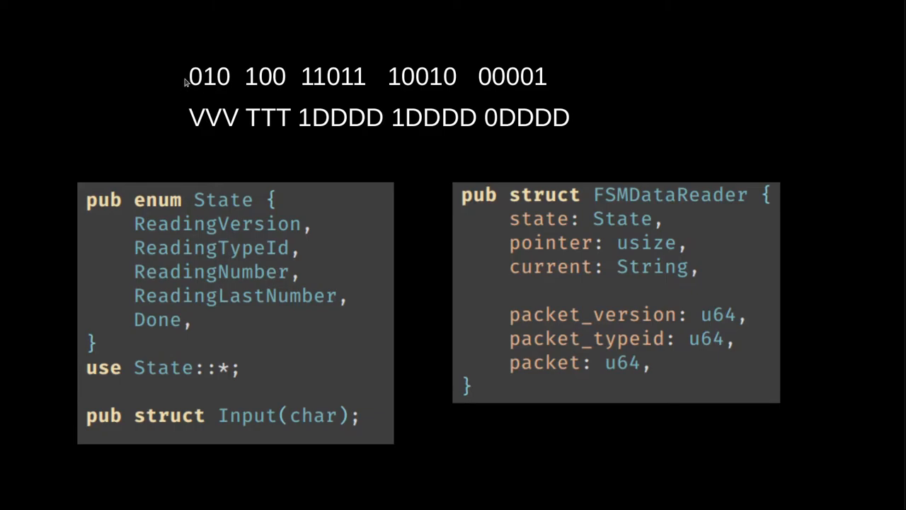
mouse_move(184, 93)
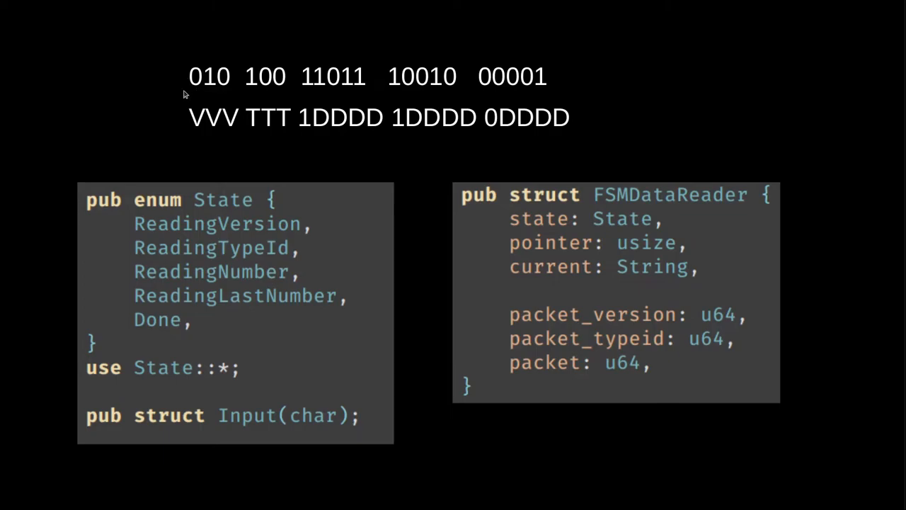
mouse_move(192, 76)
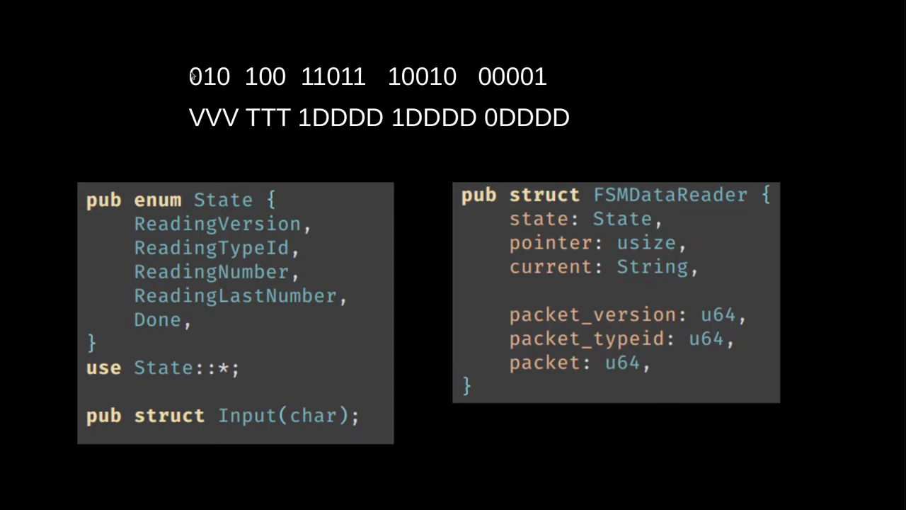
mouse_move(234, 73)
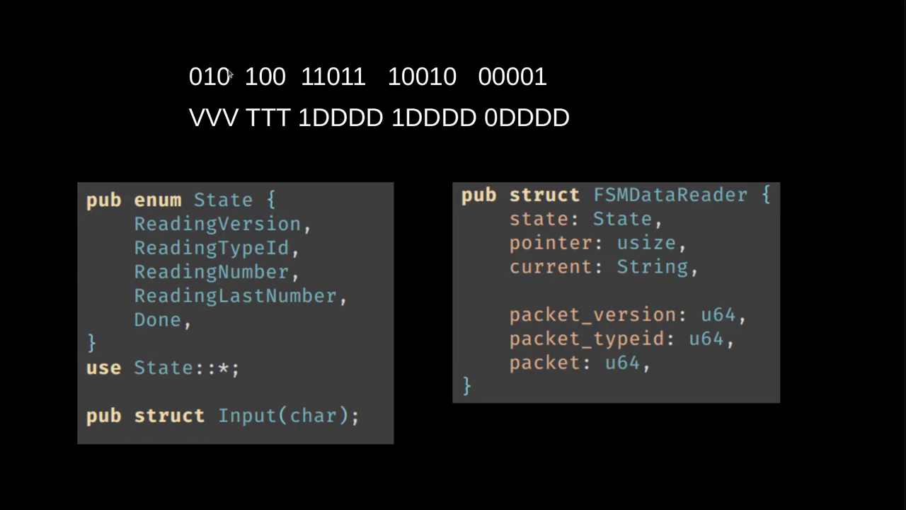
mouse_move(320, 139)
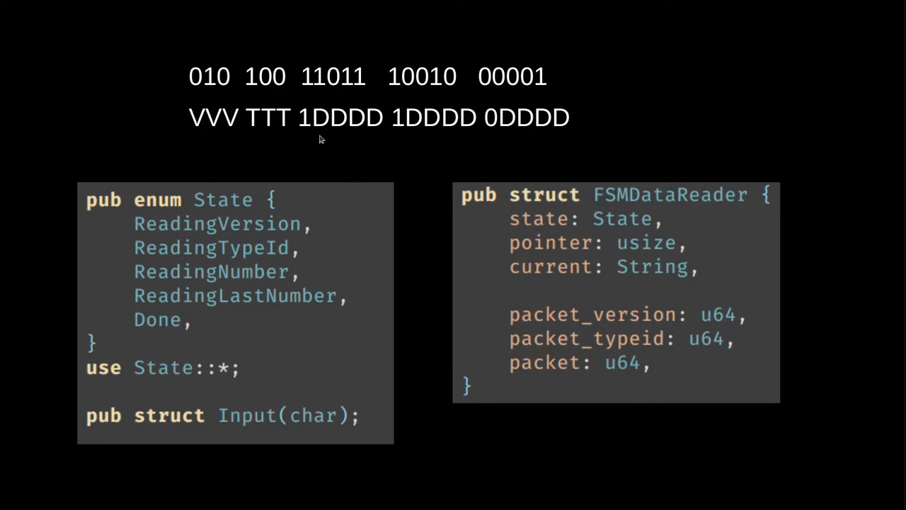
mouse_move(181, 83)
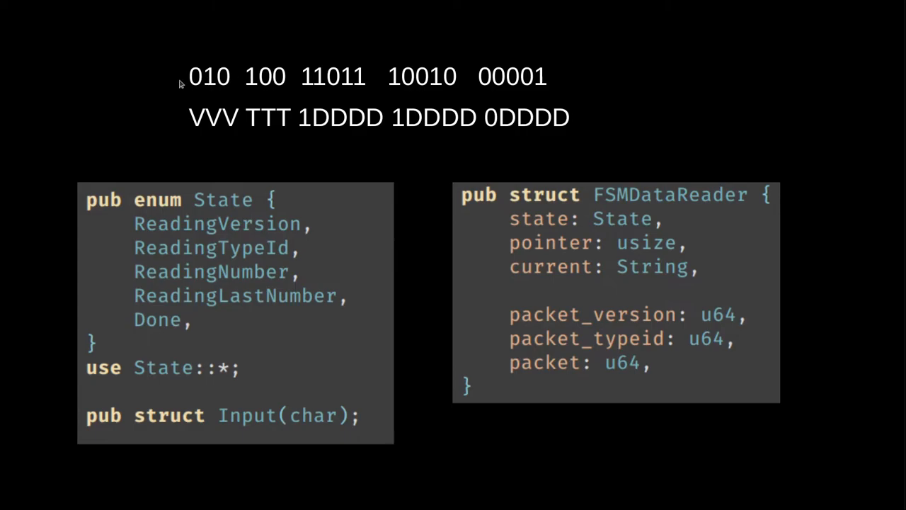
mouse_move(226, 88)
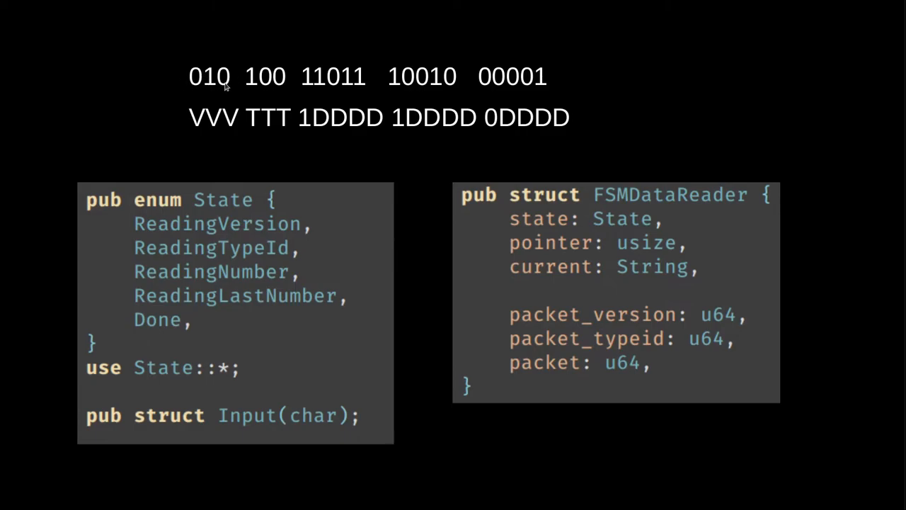
mouse_move(229, 89)
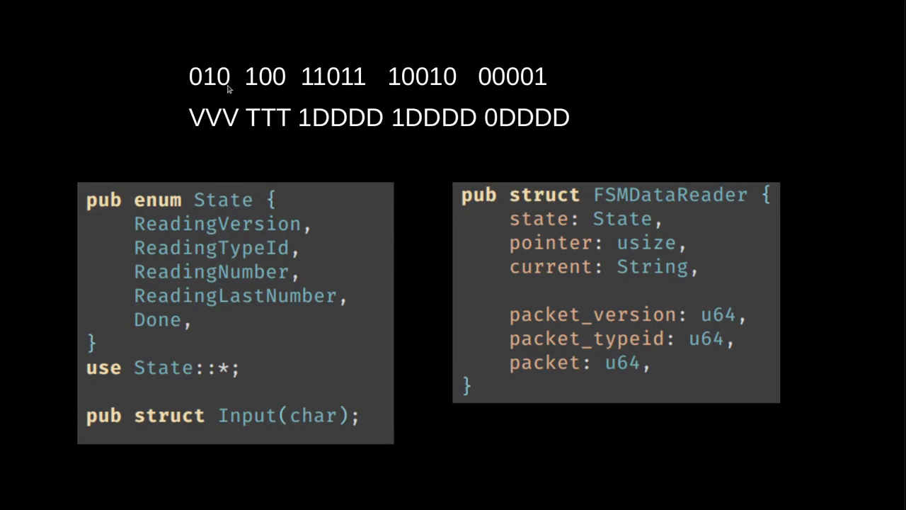
mouse_move(239, 94)
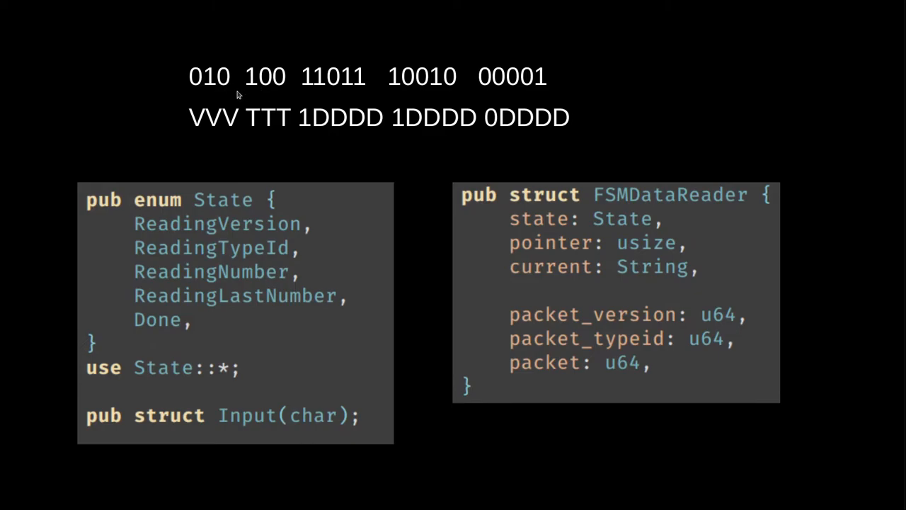
mouse_move(243, 83)
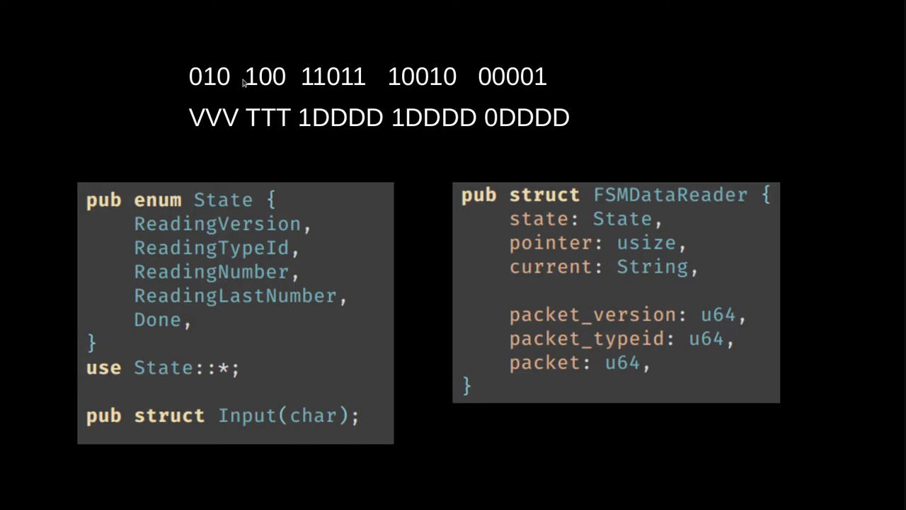
mouse_move(249, 83)
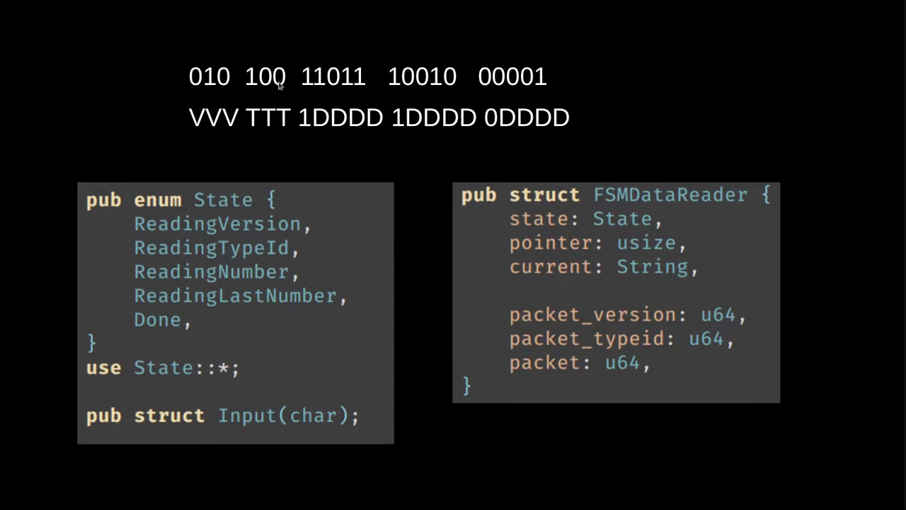
mouse_move(310, 89)
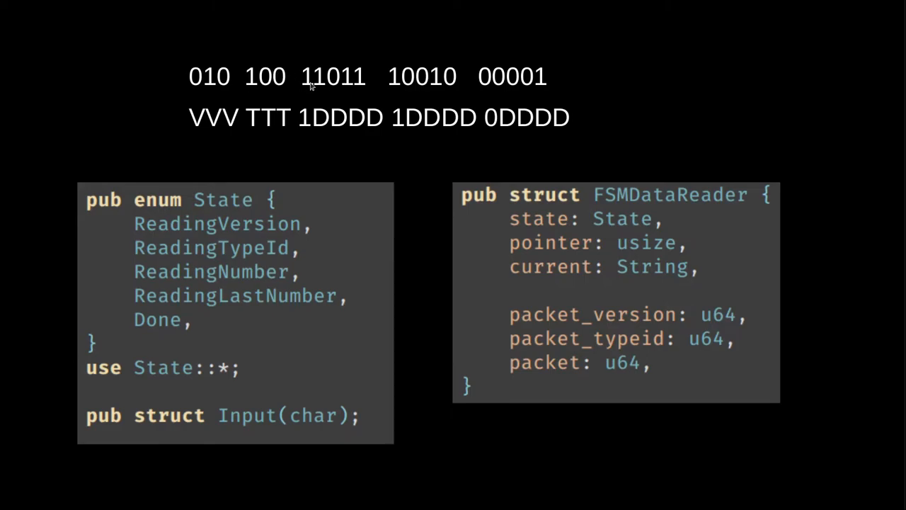
mouse_move(336, 90)
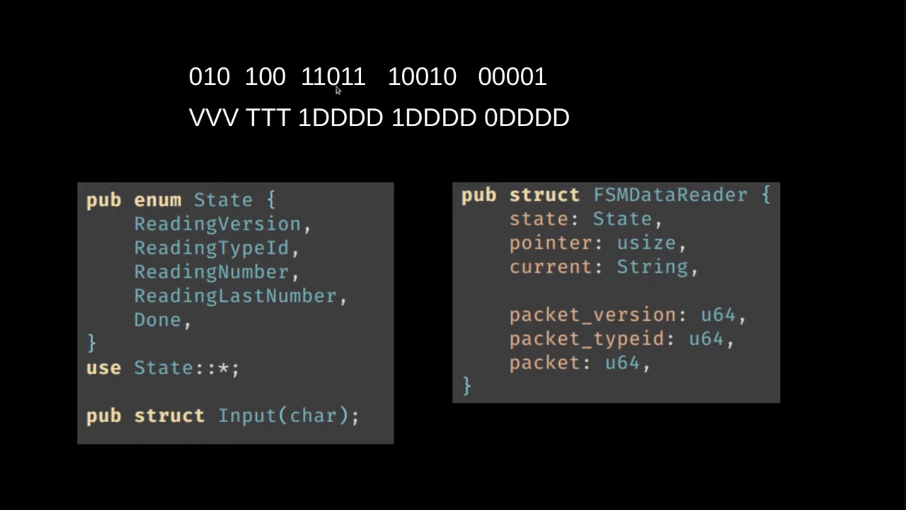
mouse_move(525, 254)
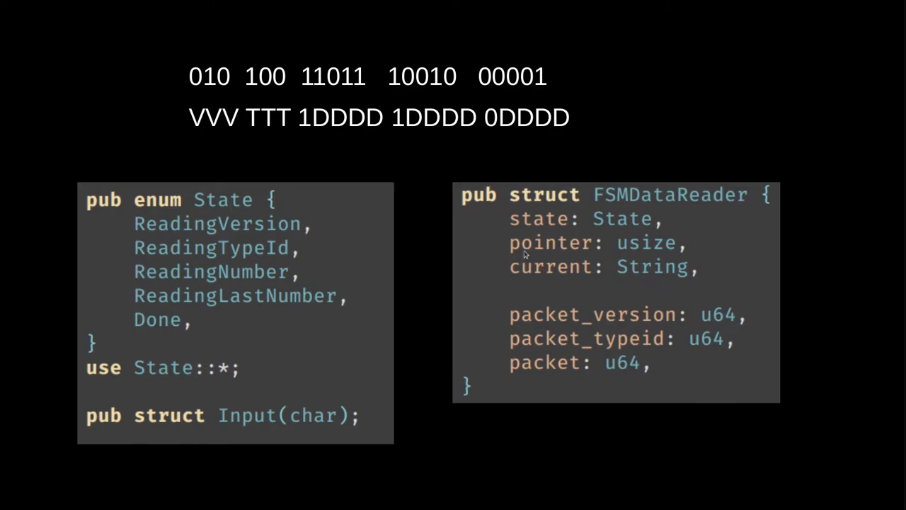
mouse_move(667, 279)
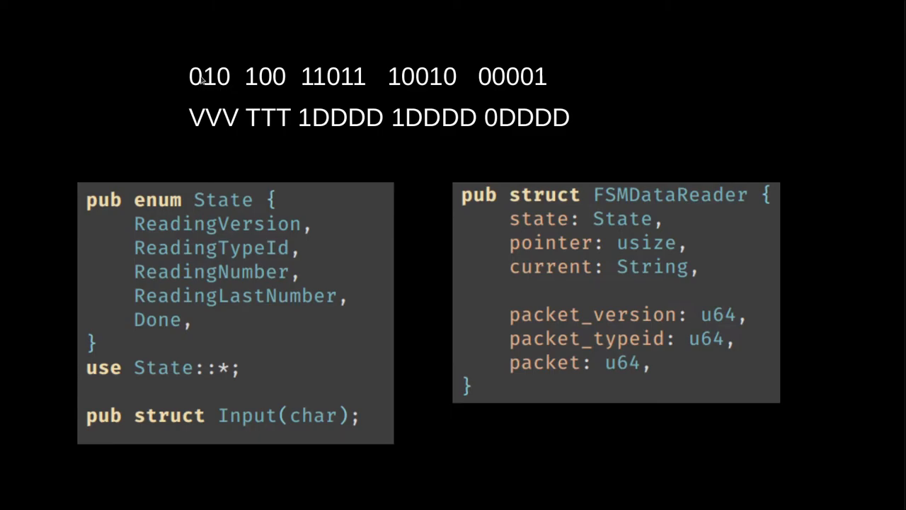
mouse_move(196, 81)
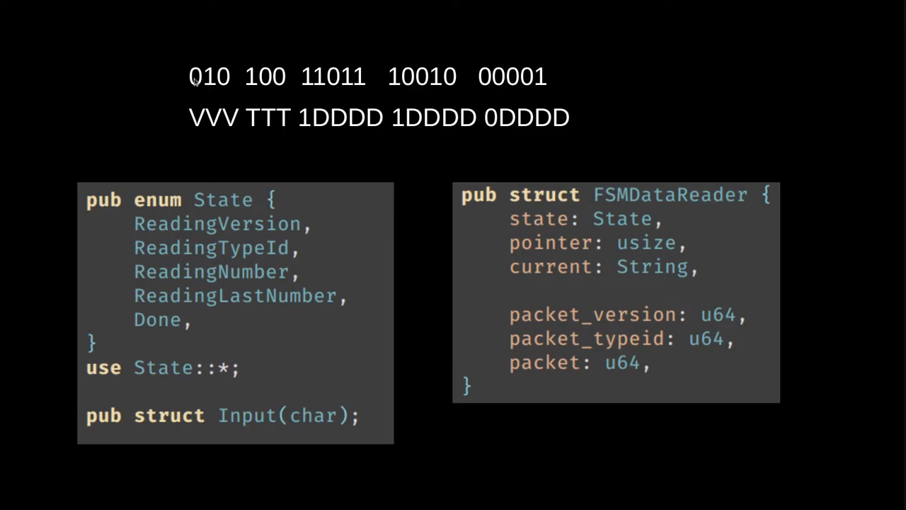
mouse_move(228, 101)
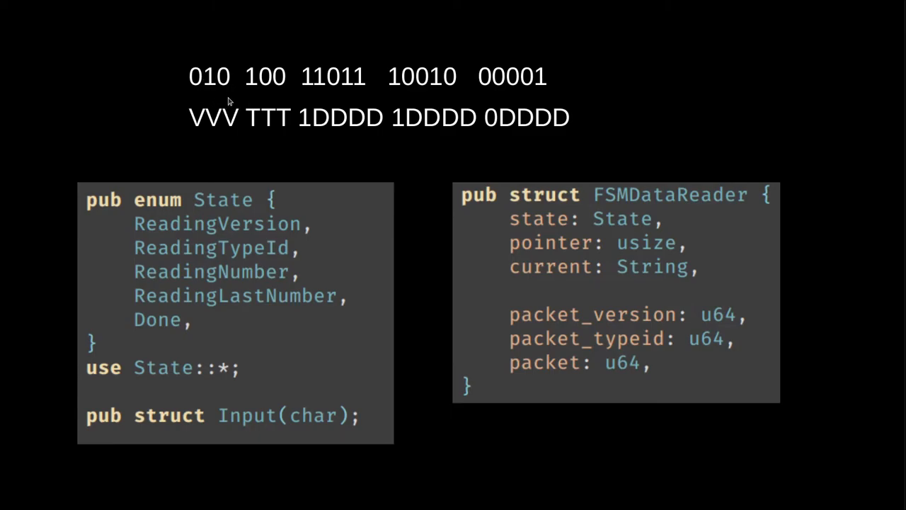
mouse_move(658, 269)
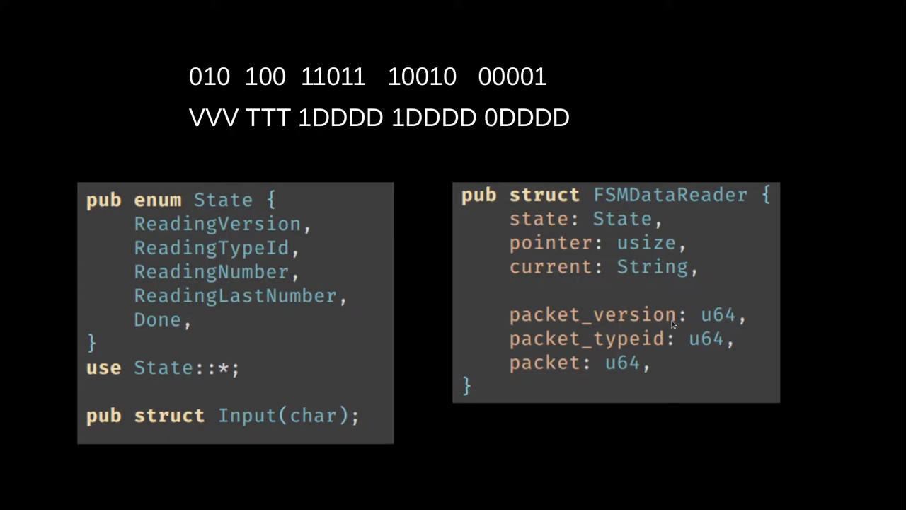
mouse_move(693, 338)
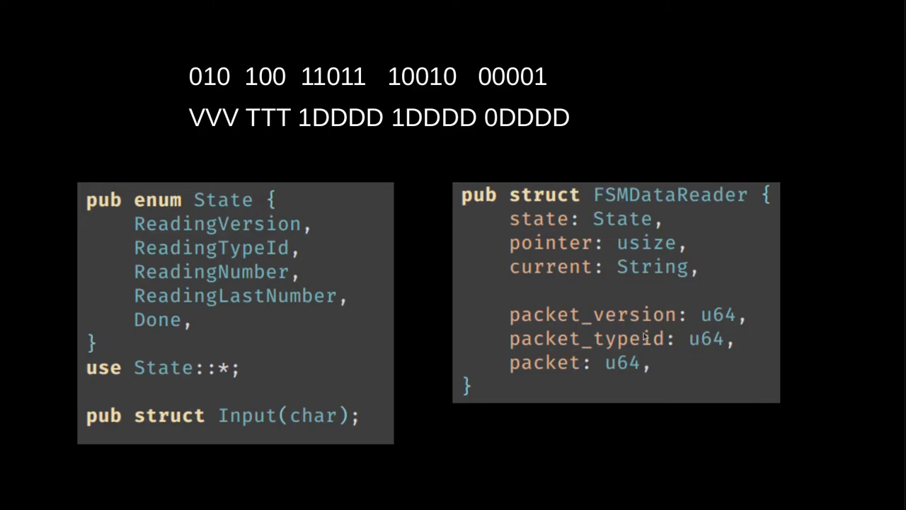
mouse_move(647, 336)
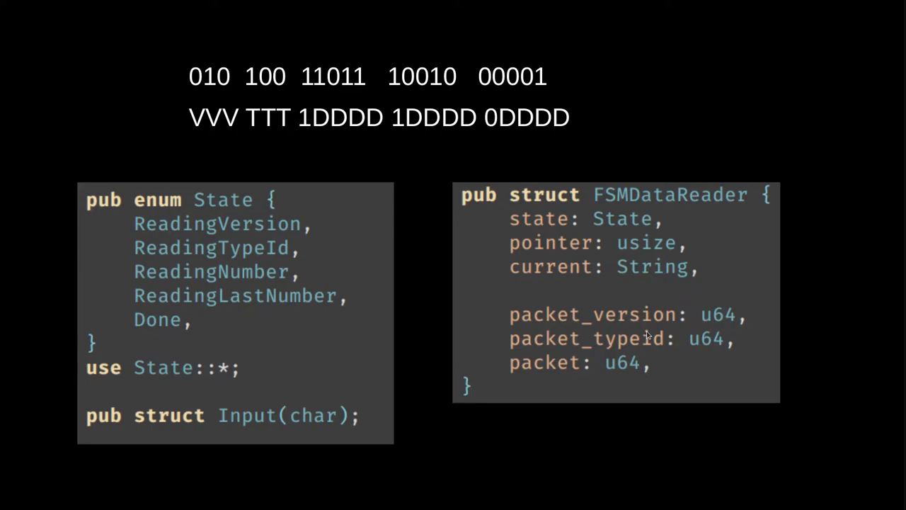
mouse_move(484, 258)
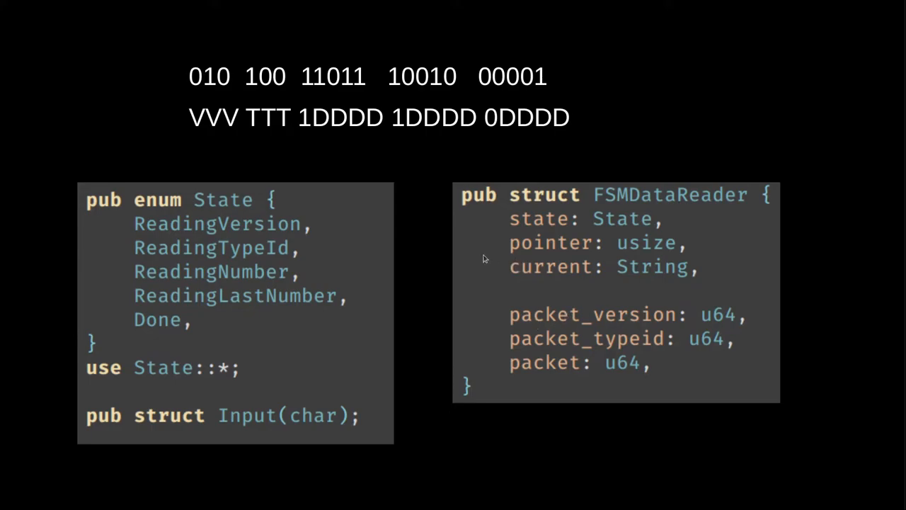
mouse_move(312, 147)
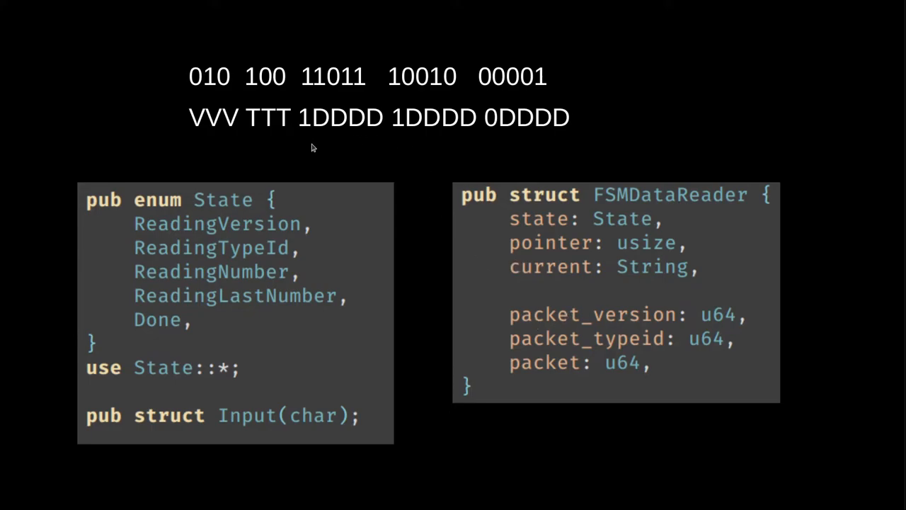
mouse_move(229, 135)
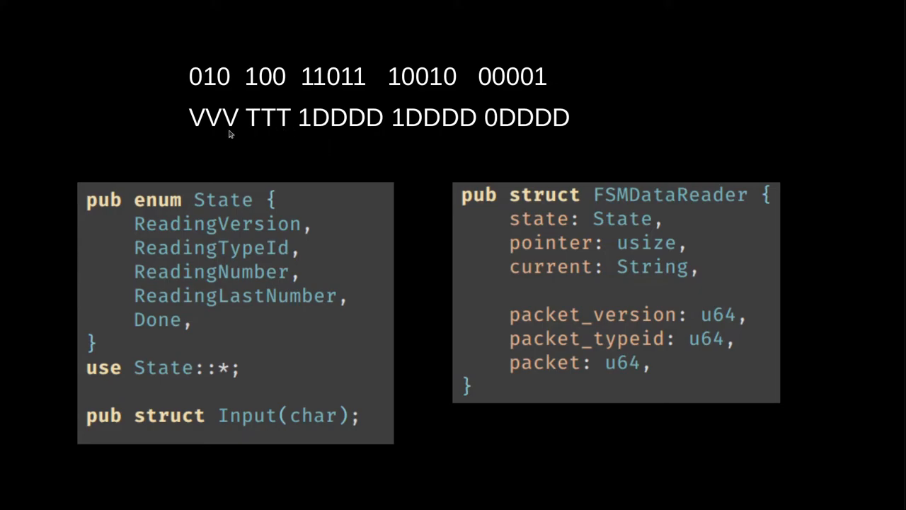
mouse_move(530, 372)
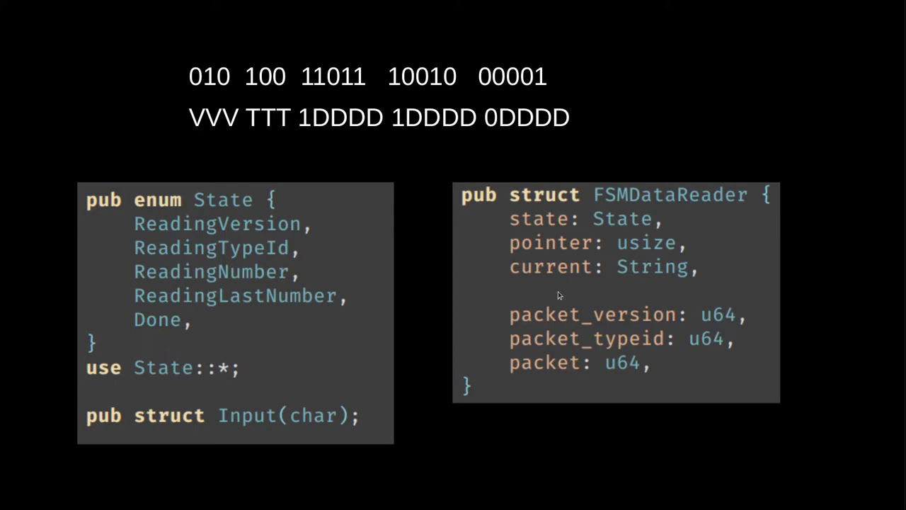
mouse_move(562, 276)
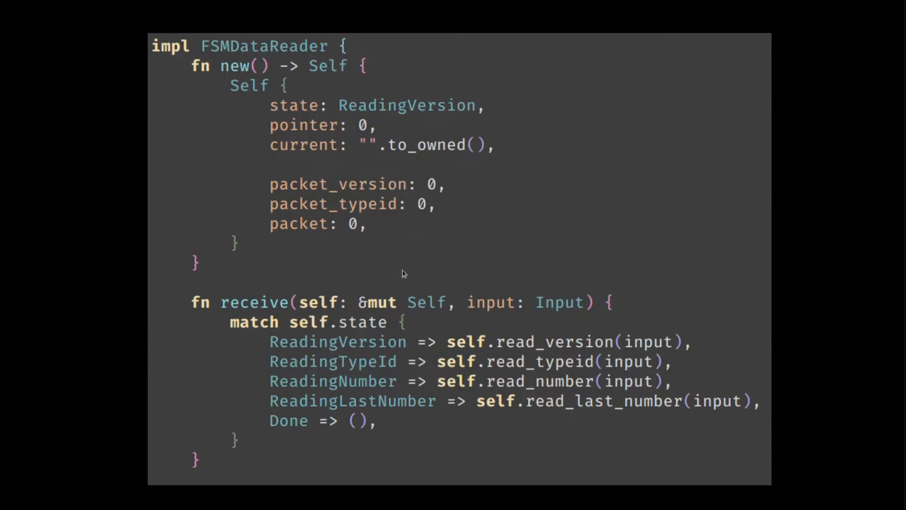
mouse_move(233, 343)
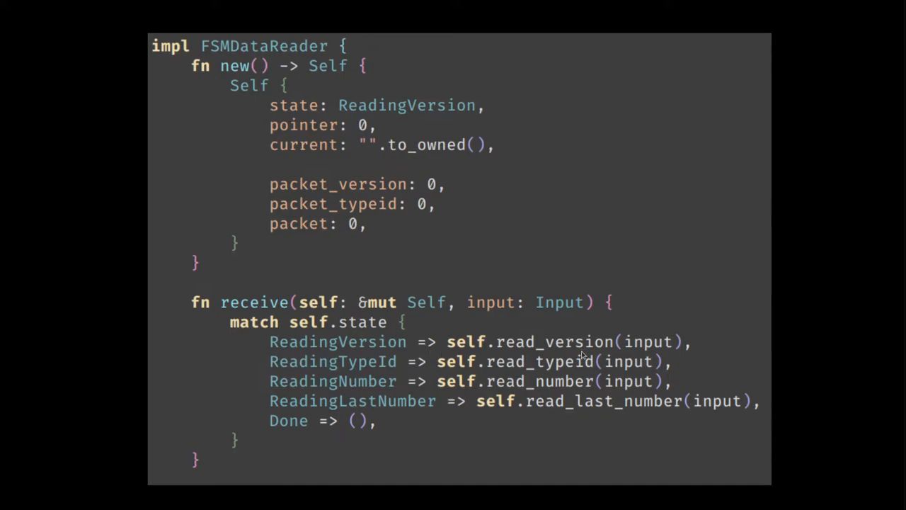
mouse_move(440, 368)
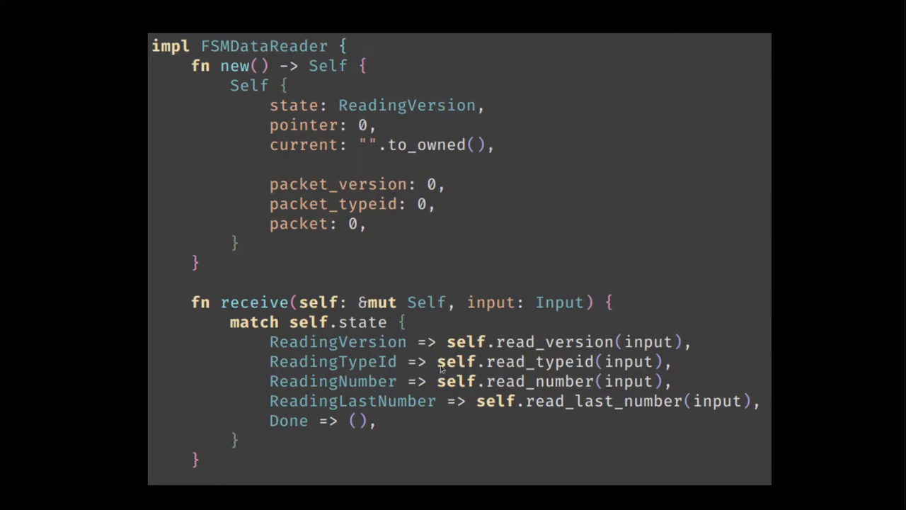
mouse_move(579, 361)
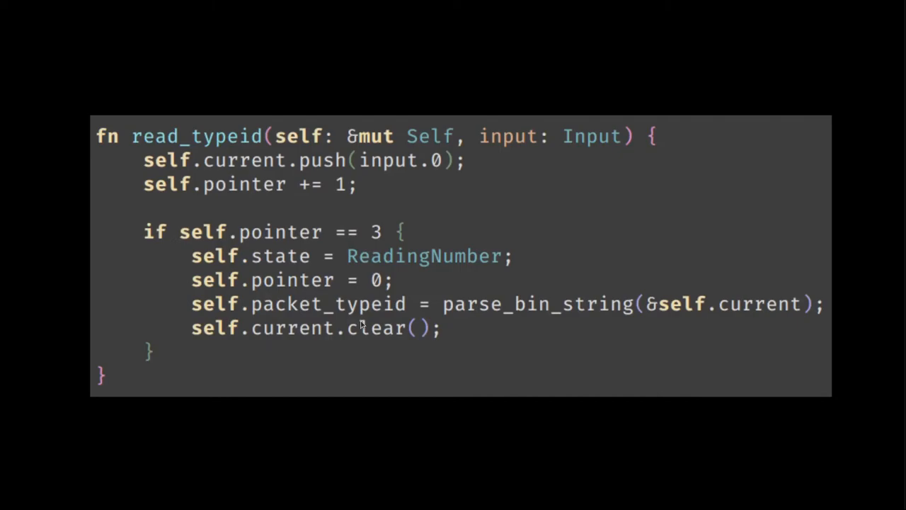
mouse_move(274, 188)
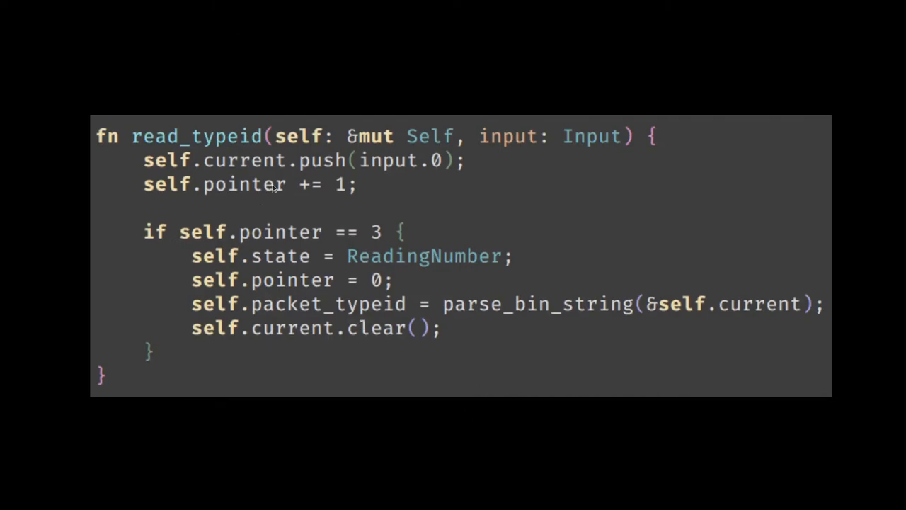
mouse_move(183, 166)
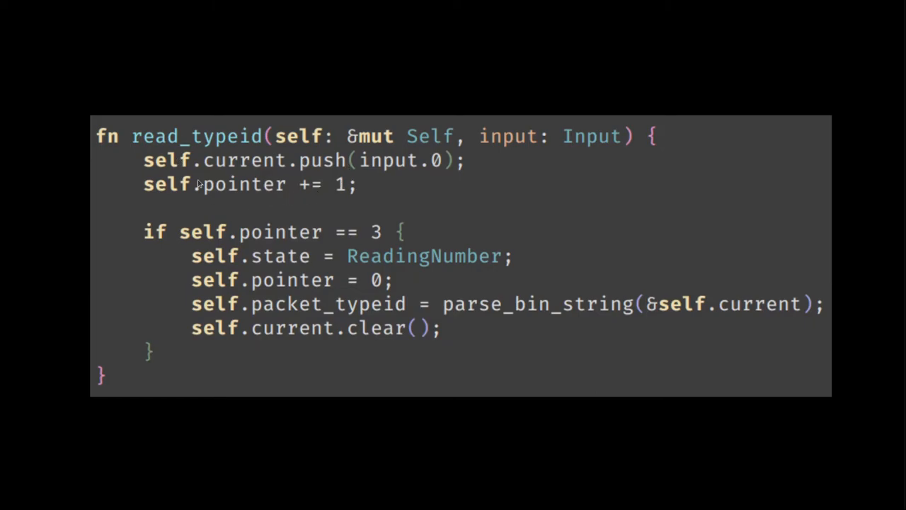
mouse_move(344, 197)
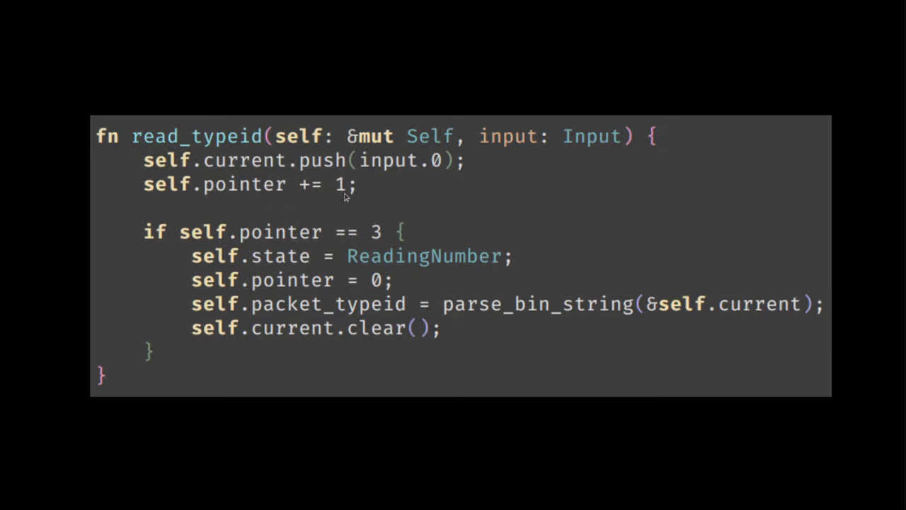
mouse_move(341, 202)
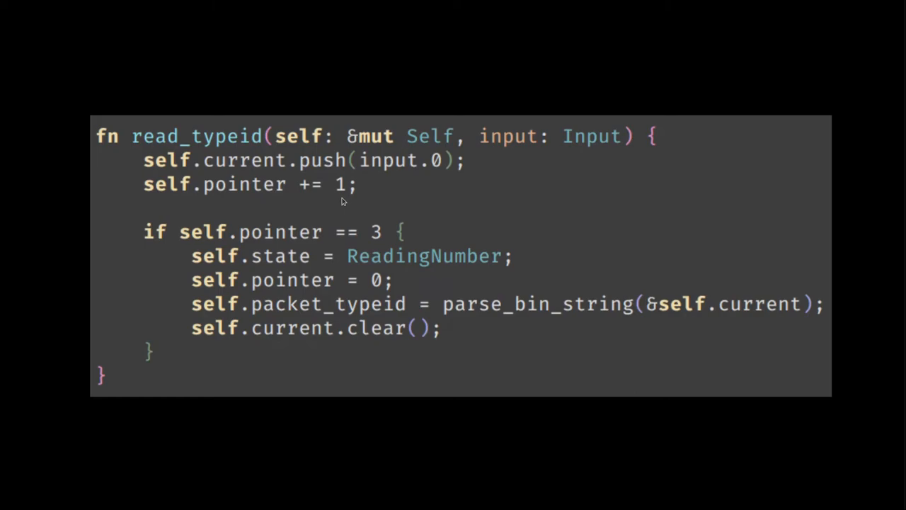
mouse_move(326, 210)
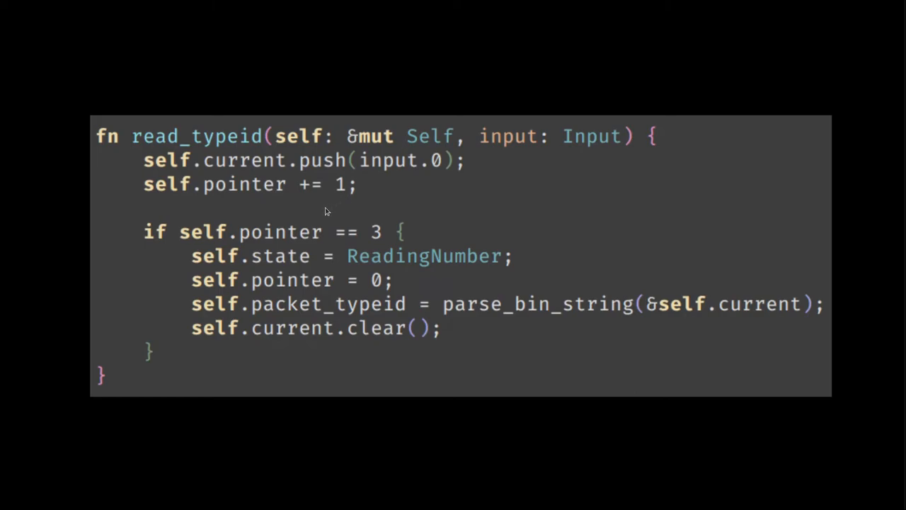
mouse_move(392, 202)
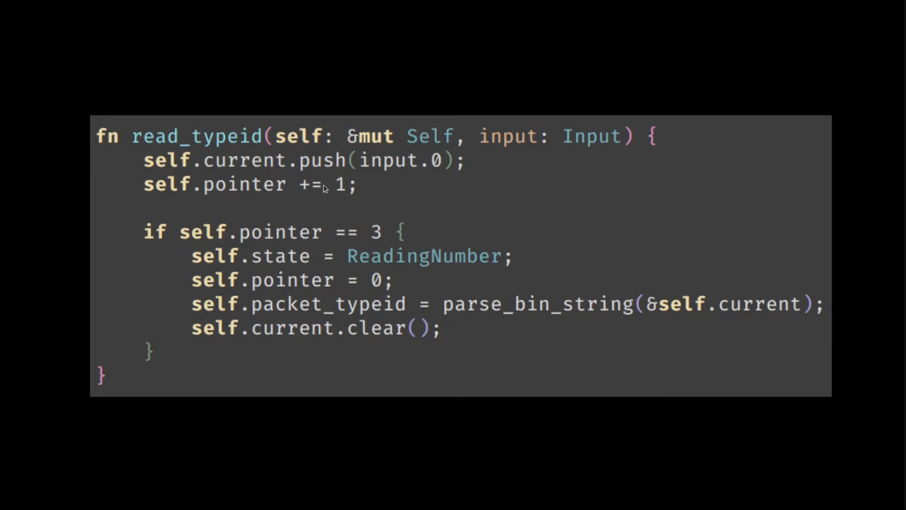
mouse_move(336, 217)
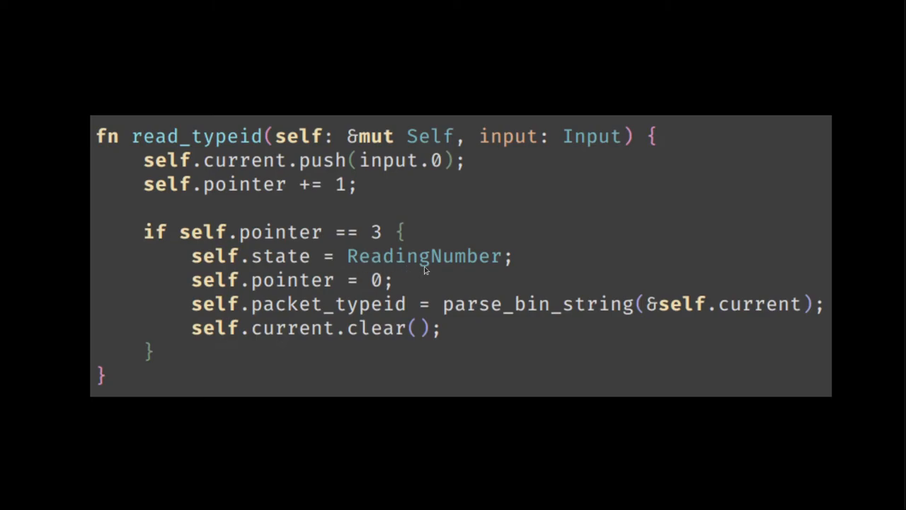
mouse_move(435, 266)
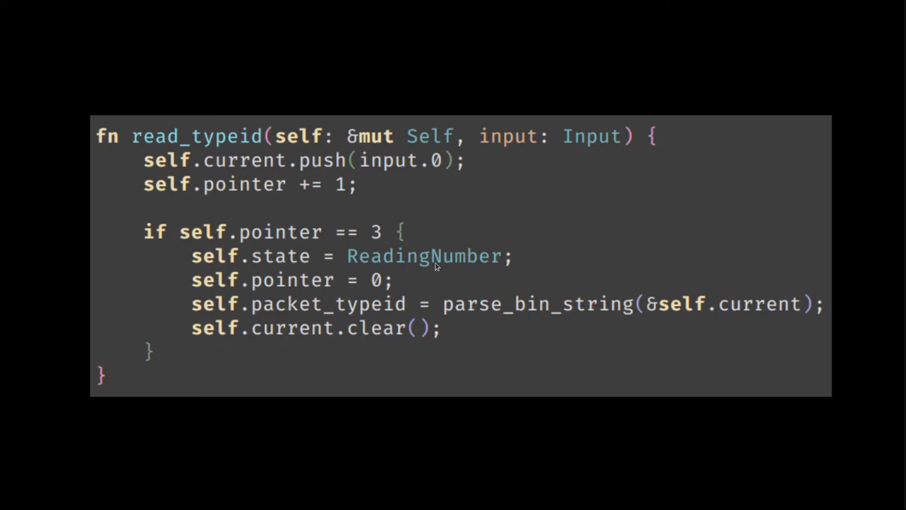
mouse_move(315, 177)
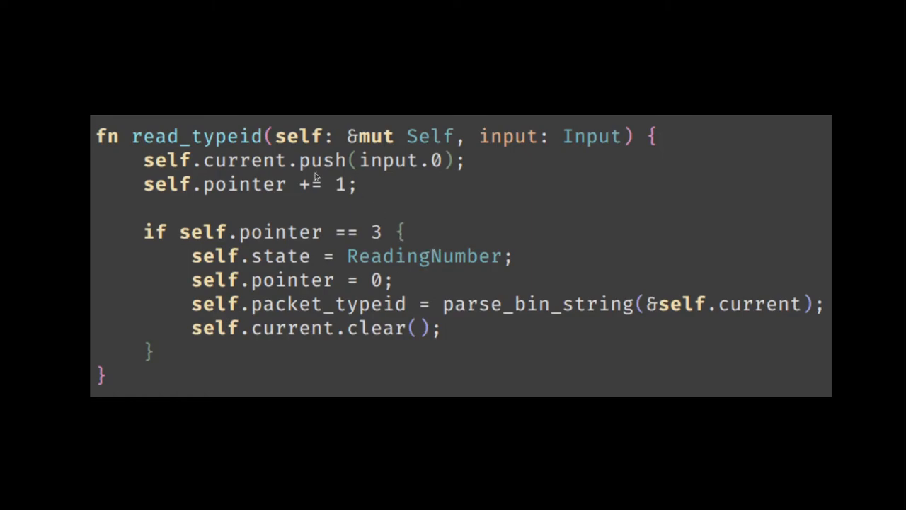
mouse_move(398, 328)
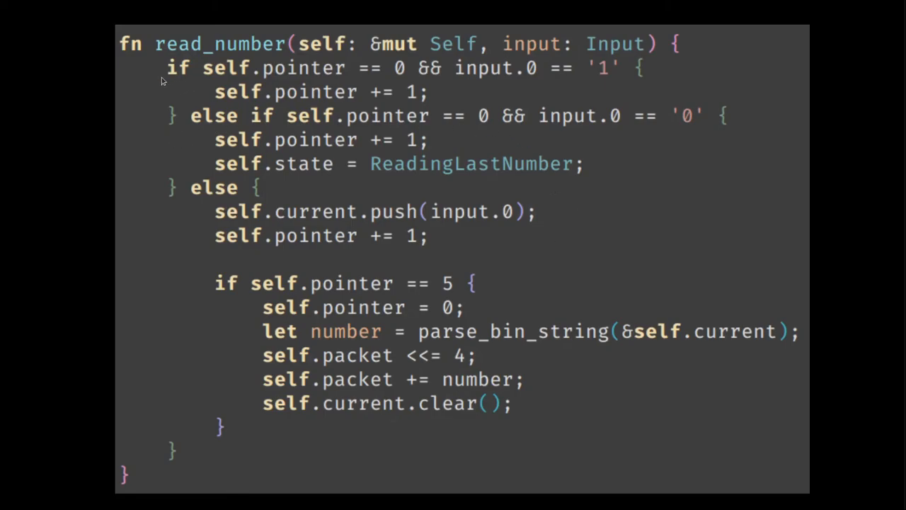
mouse_move(354, 75)
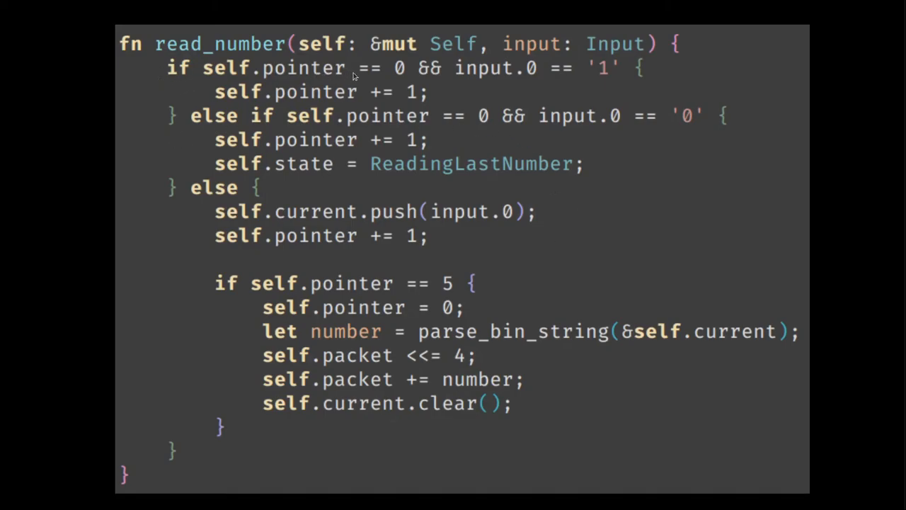
mouse_move(329, 74)
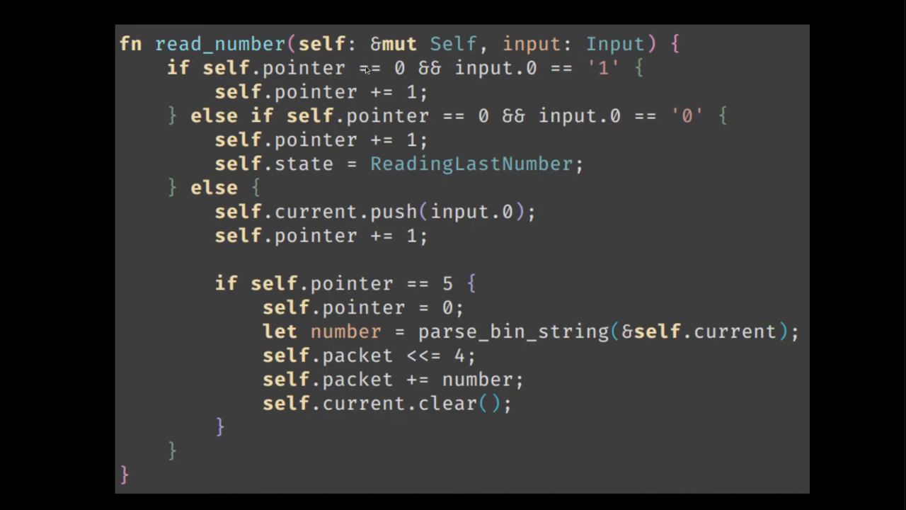
mouse_move(497, 78)
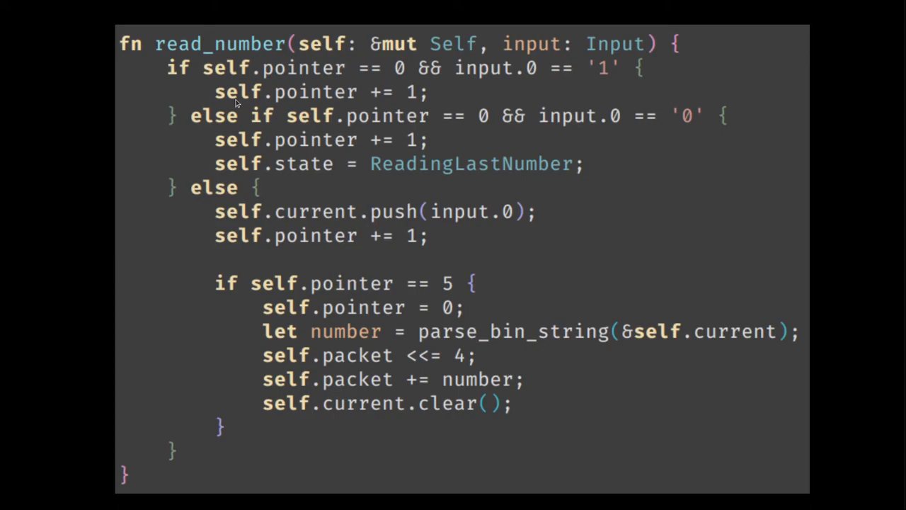
mouse_move(460, 104)
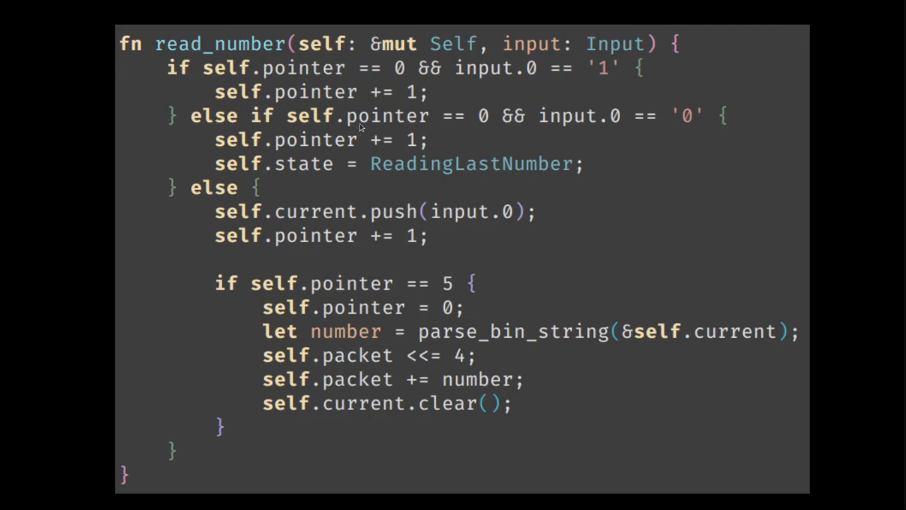
mouse_move(488, 121)
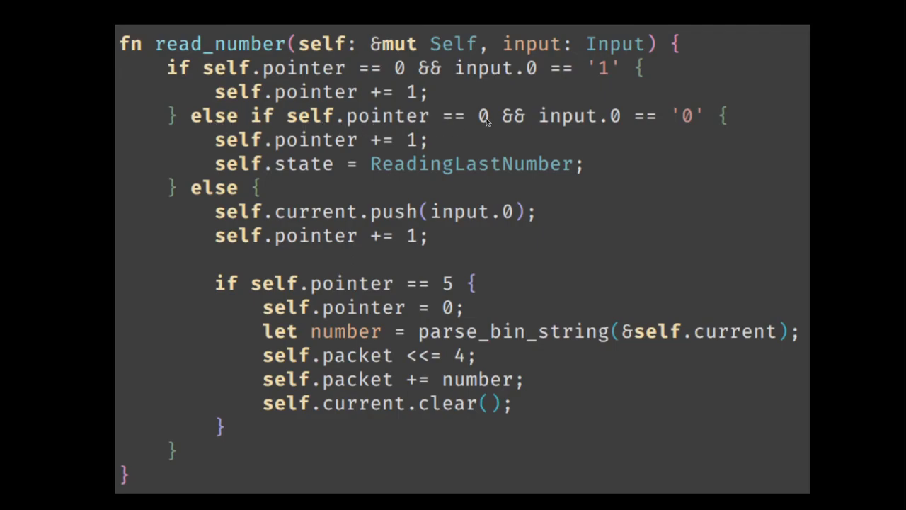
mouse_move(605, 126)
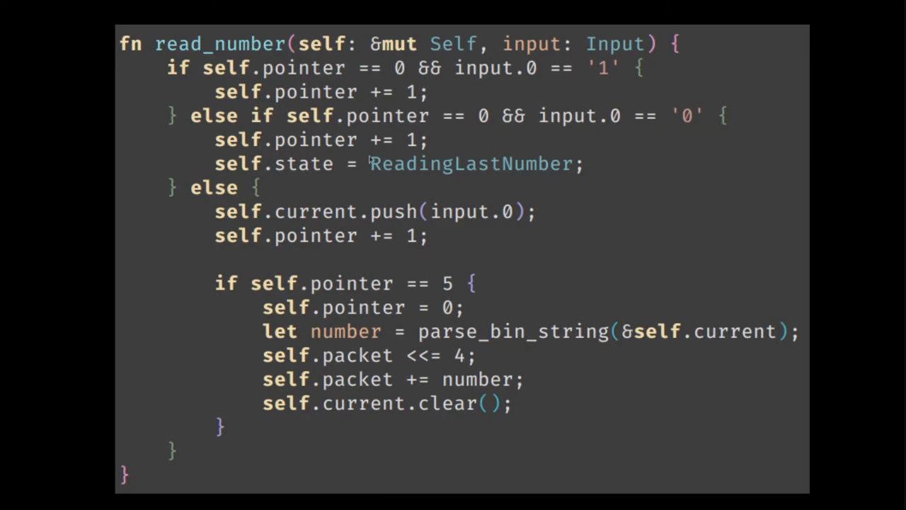
mouse_move(303, 168)
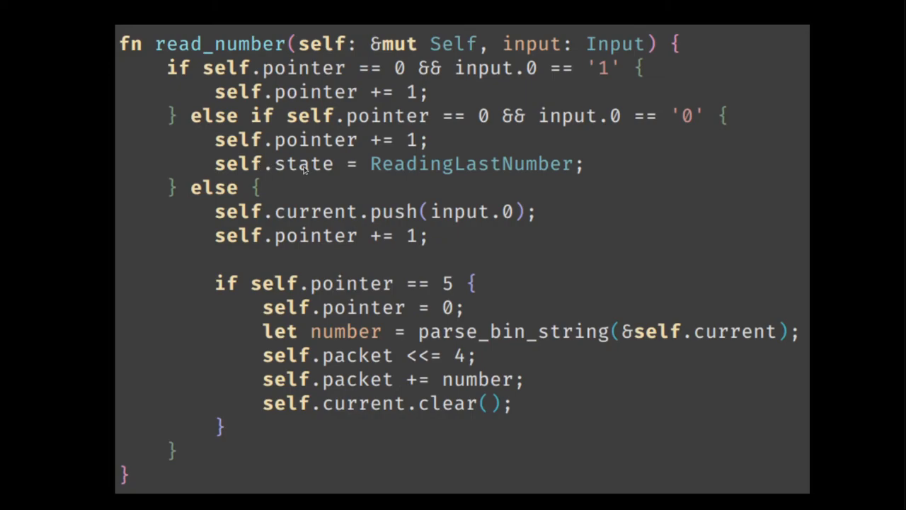
mouse_move(266, 168)
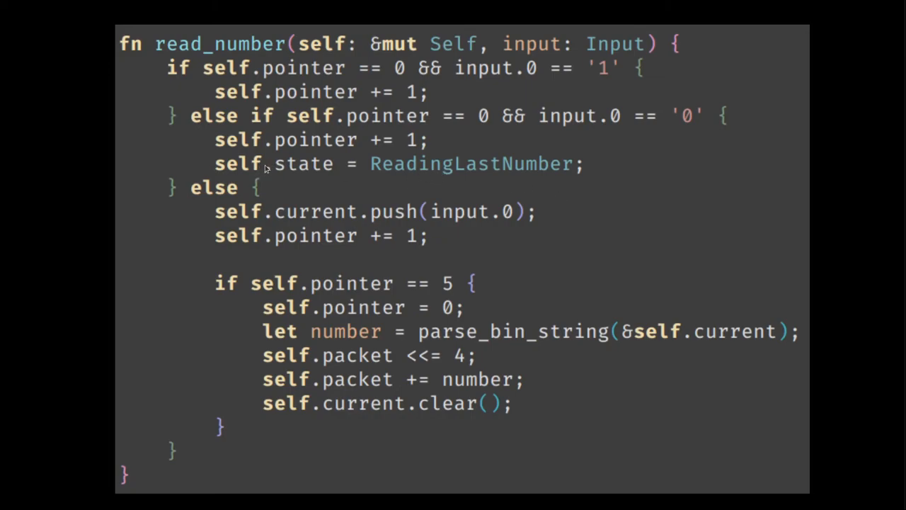
mouse_move(424, 174)
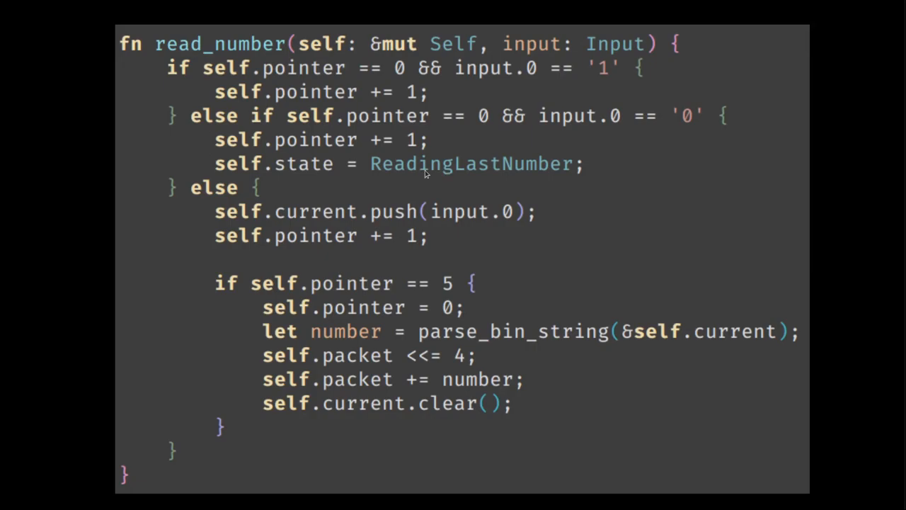
mouse_move(423, 307)
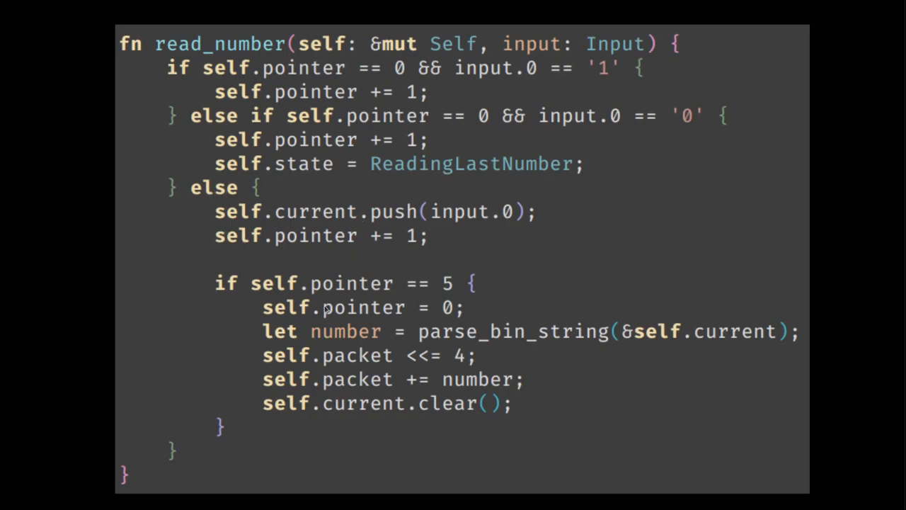
mouse_move(474, 219)
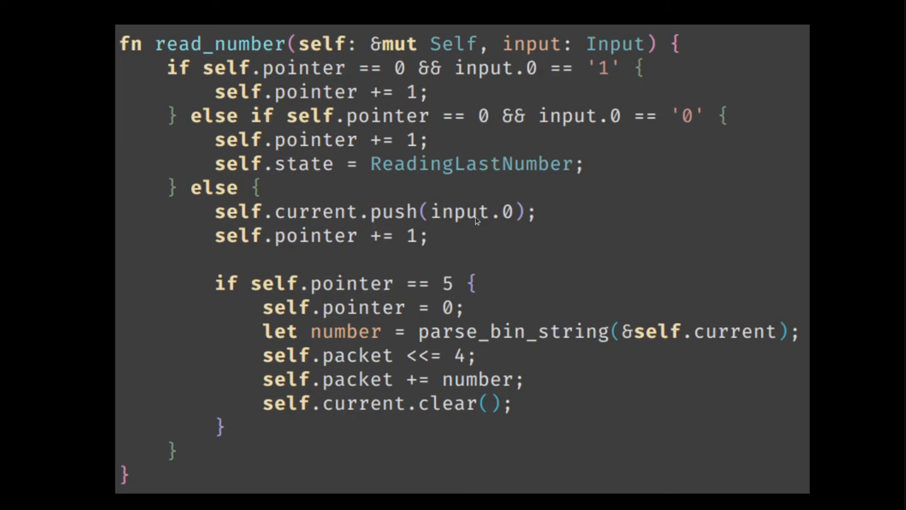
mouse_move(487, 297)
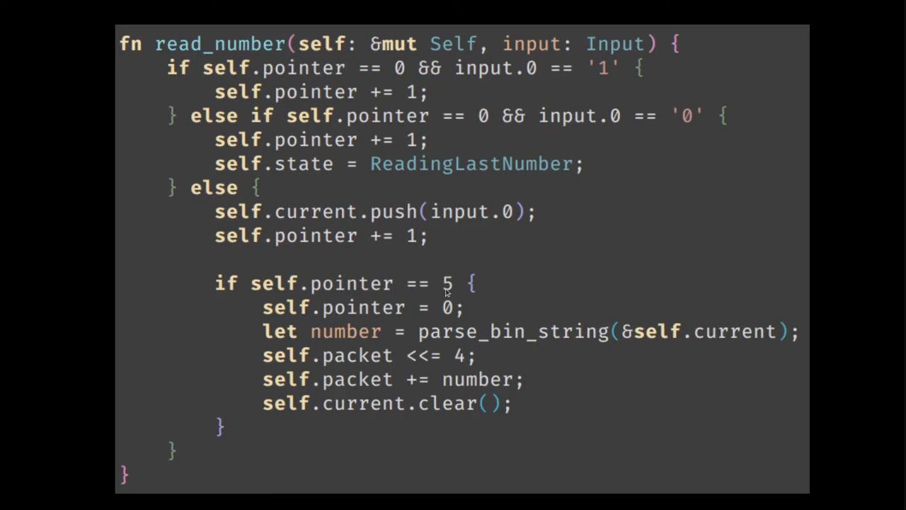
mouse_move(341, 311)
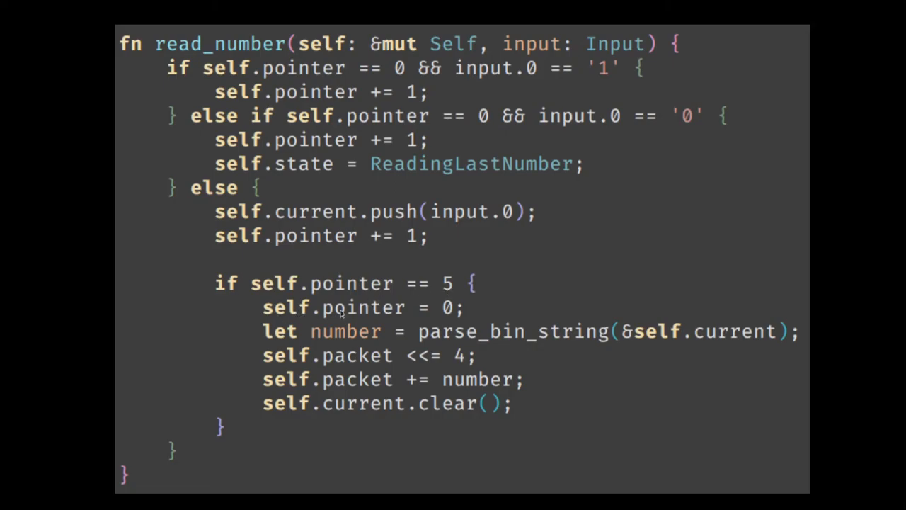
mouse_move(699, 333)
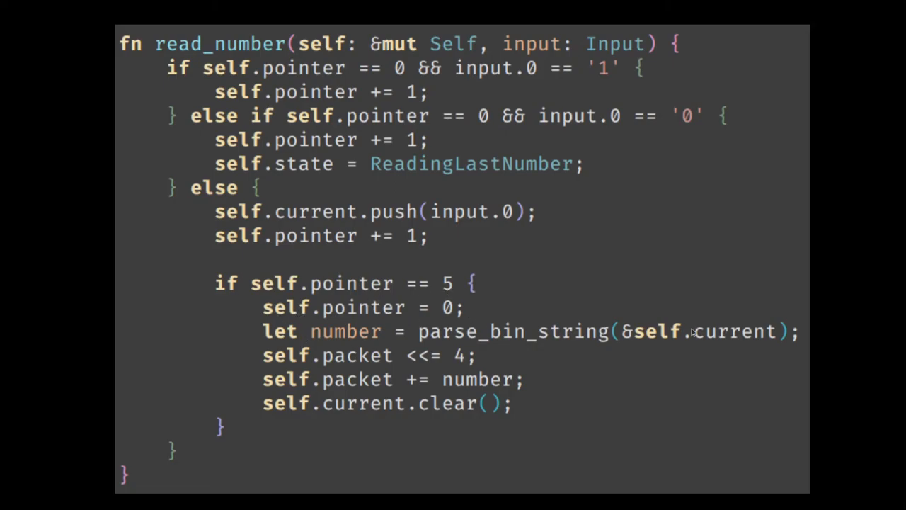
mouse_move(331, 360)
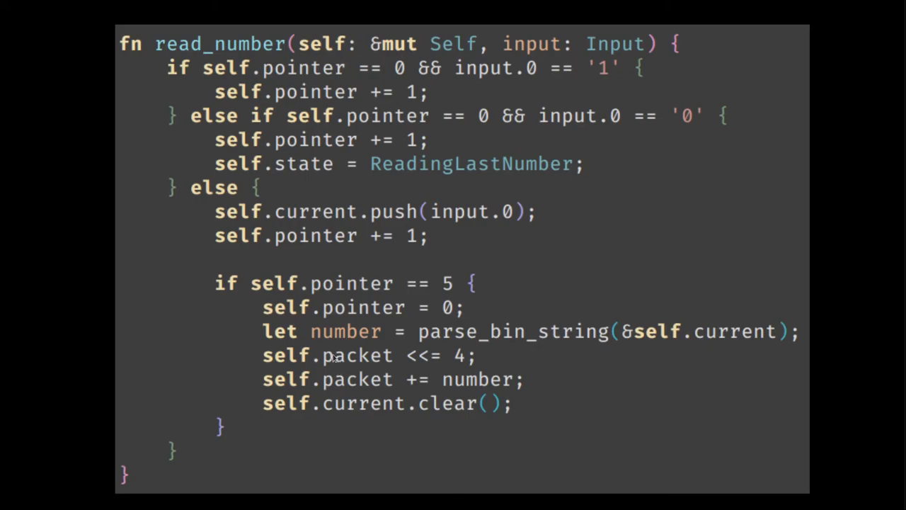
mouse_move(364, 359)
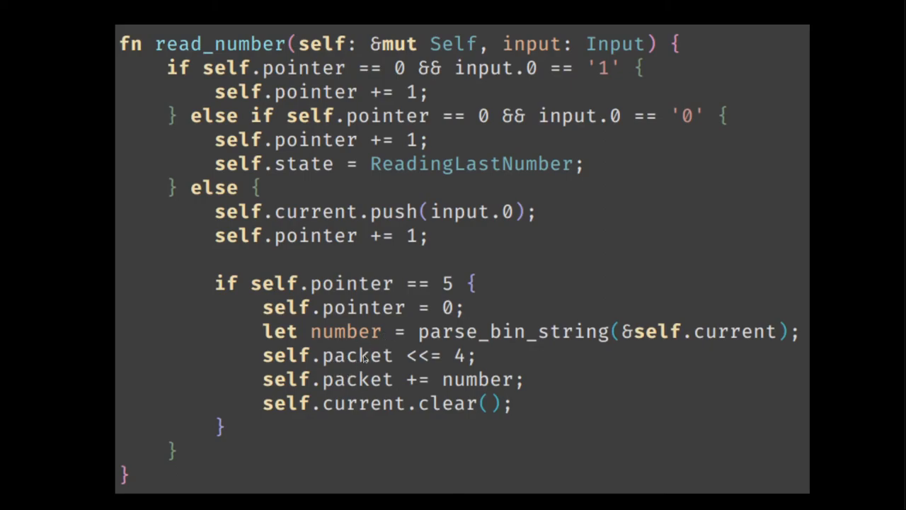
mouse_move(449, 356)
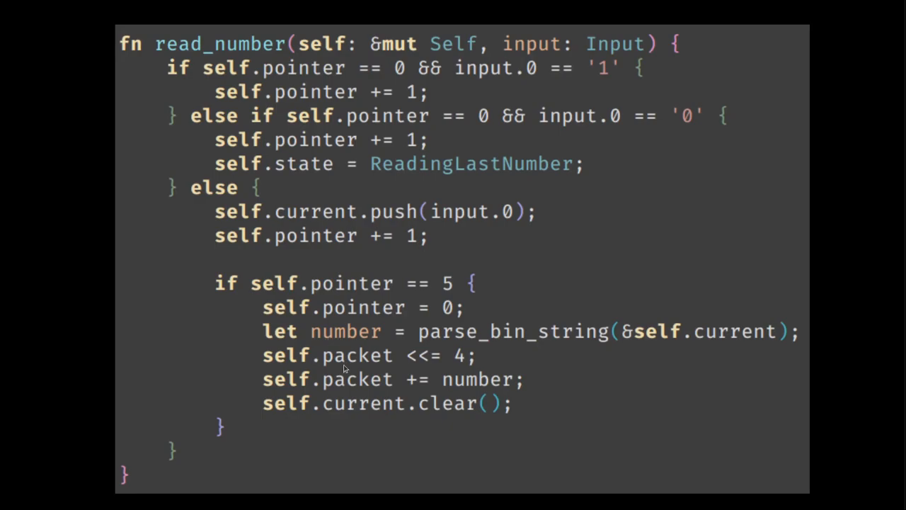
mouse_move(448, 371)
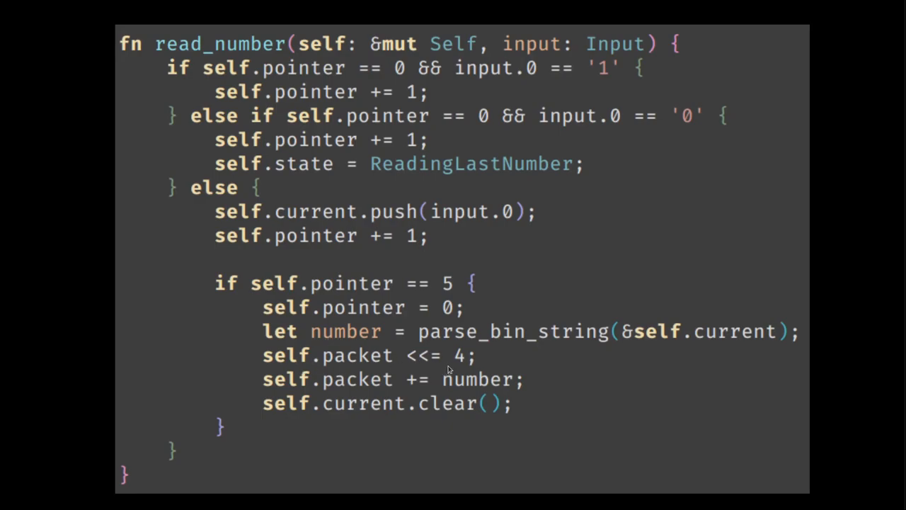
mouse_move(350, 381)
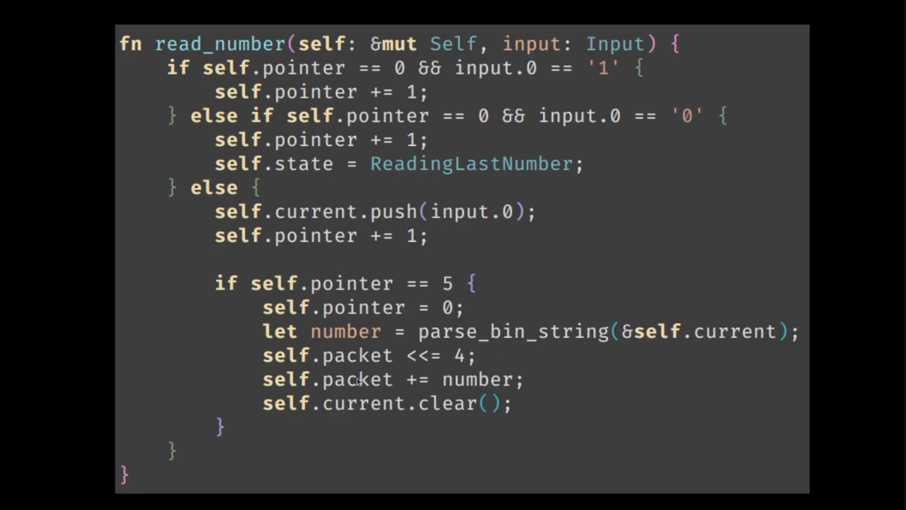
mouse_move(443, 388)
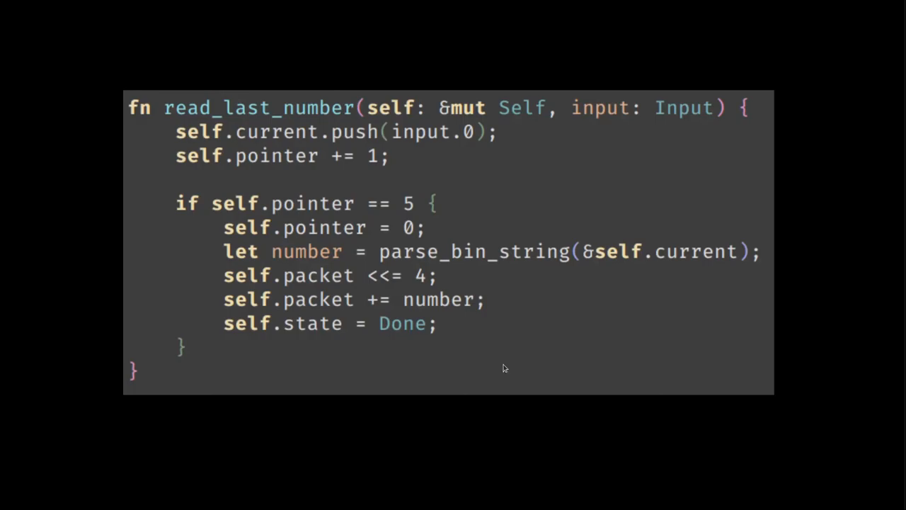
mouse_move(271, 138)
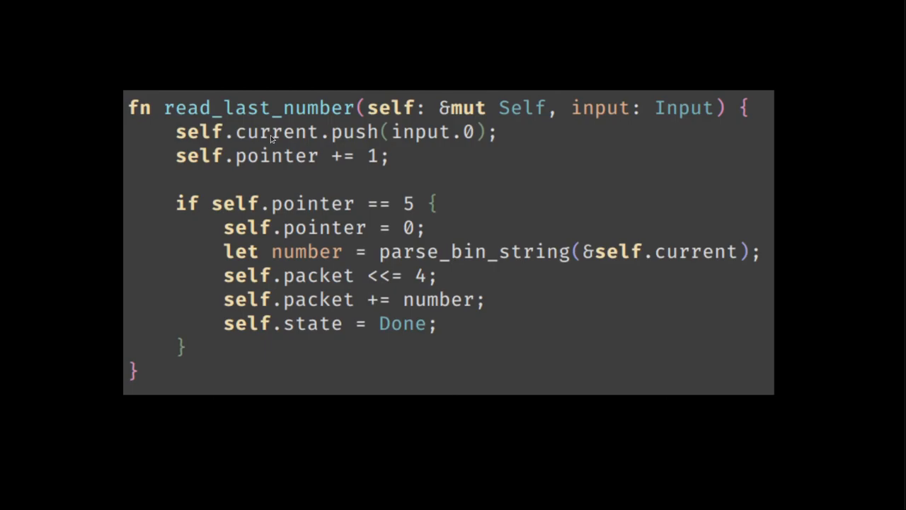
mouse_move(244, 136)
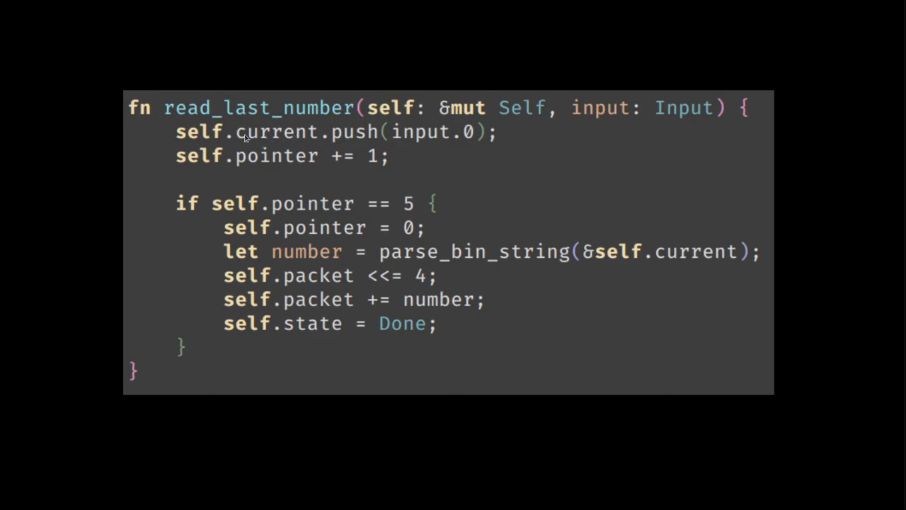
mouse_move(380, 170)
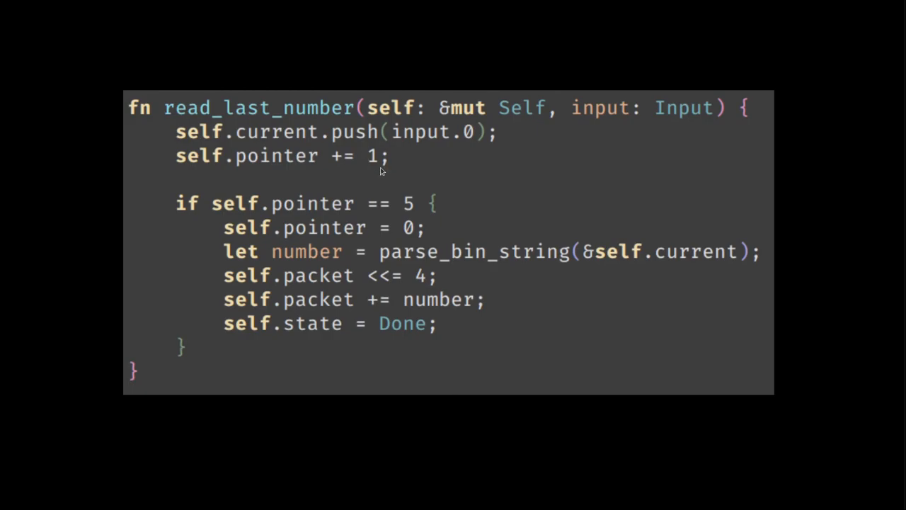
mouse_move(289, 364)
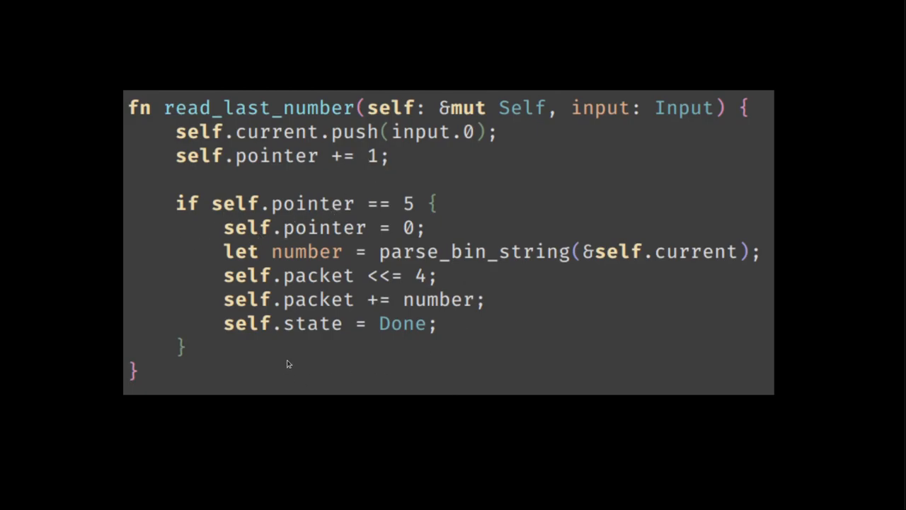
mouse_move(313, 238)
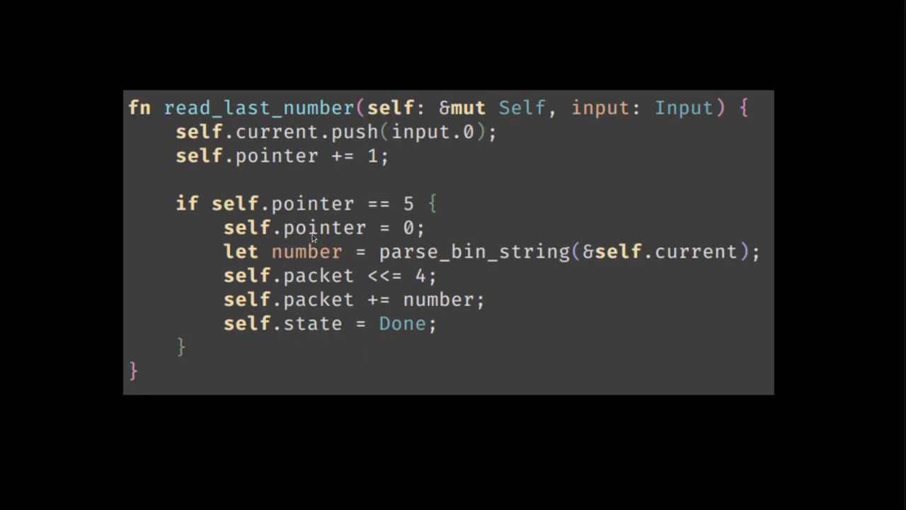
mouse_move(428, 342)
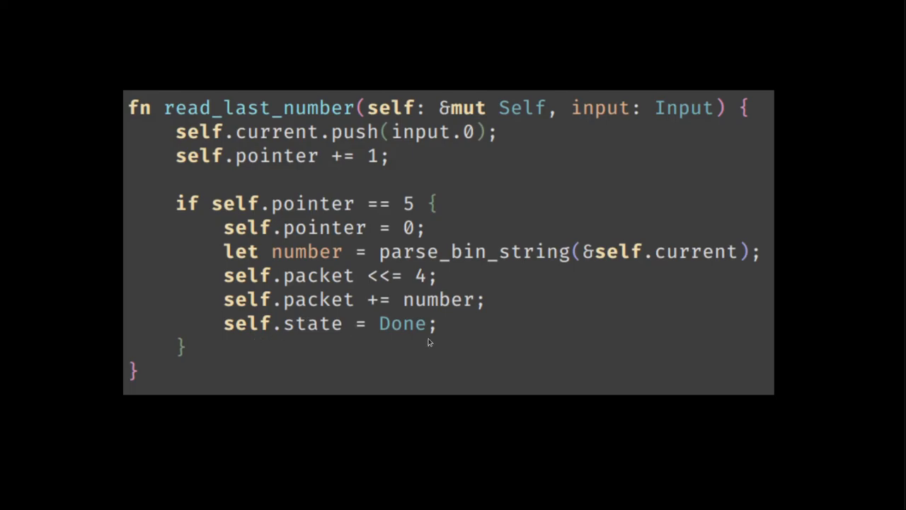
mouse_move(423, 332)
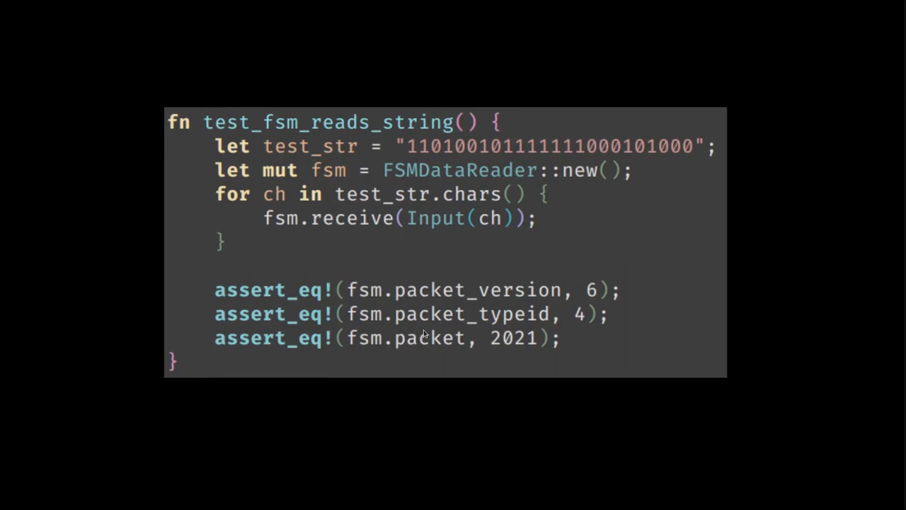
mouse_move(536, 153)
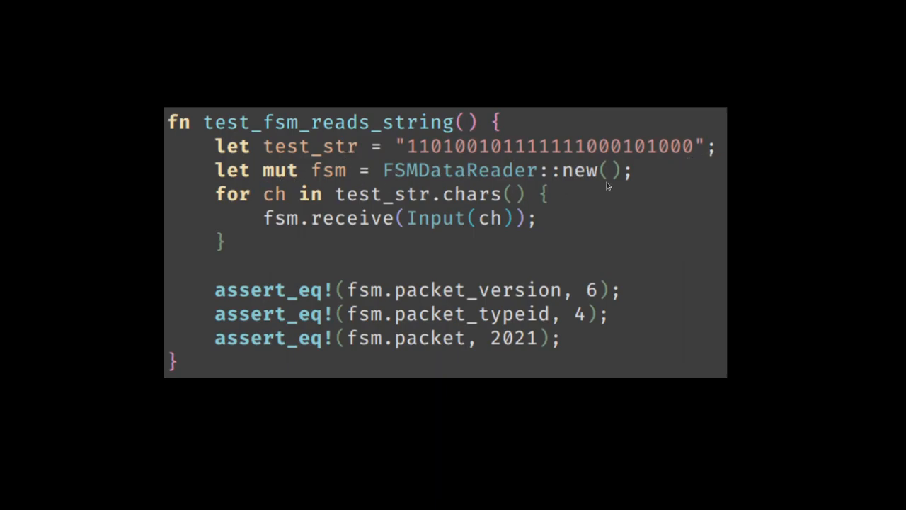
mouse_move(329, 215)
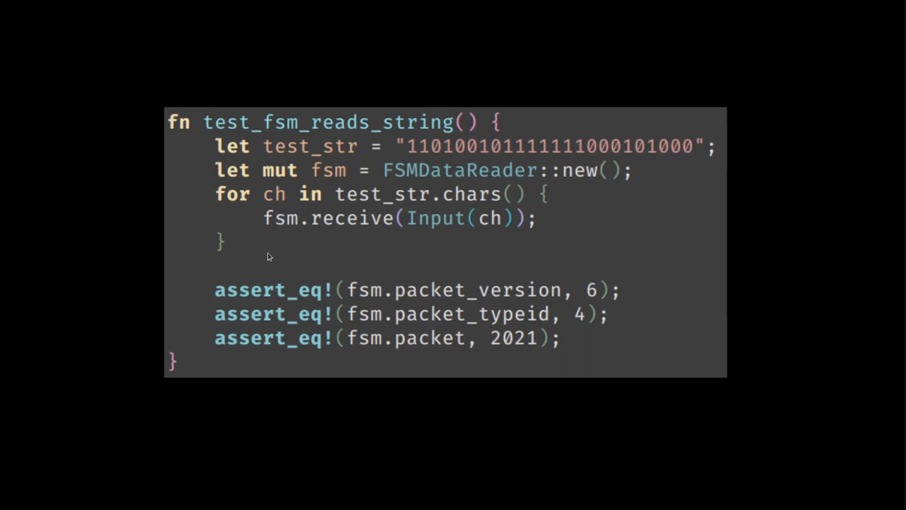
mouse_move(581, 303)
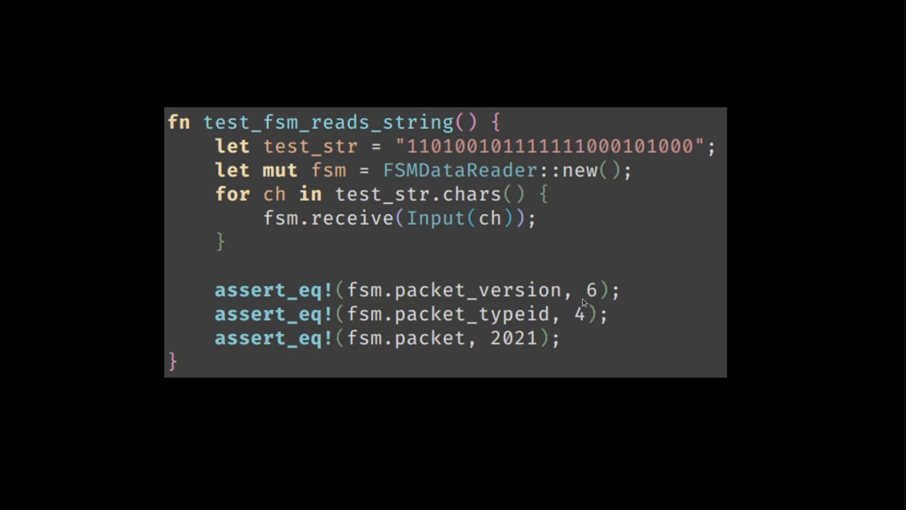